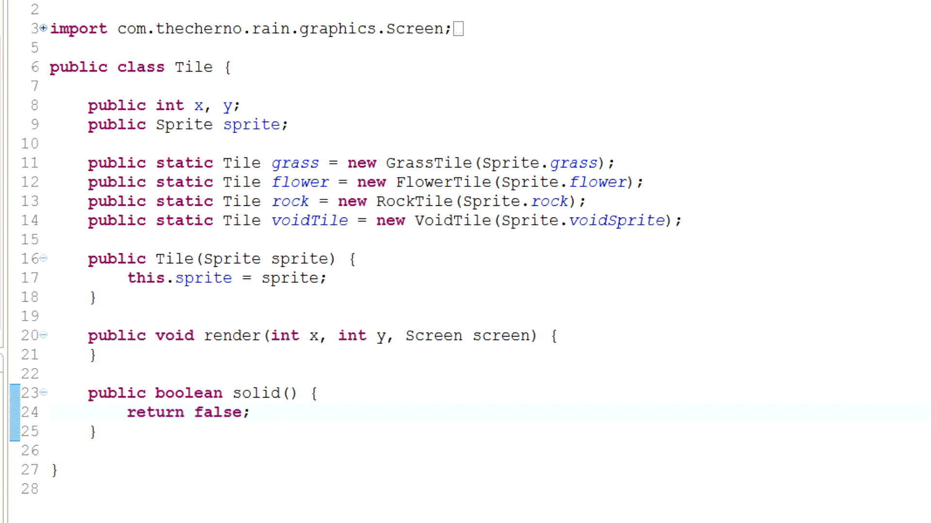
Close all open editor files via the Tile.java tab's Close All option.
click(558, 336)
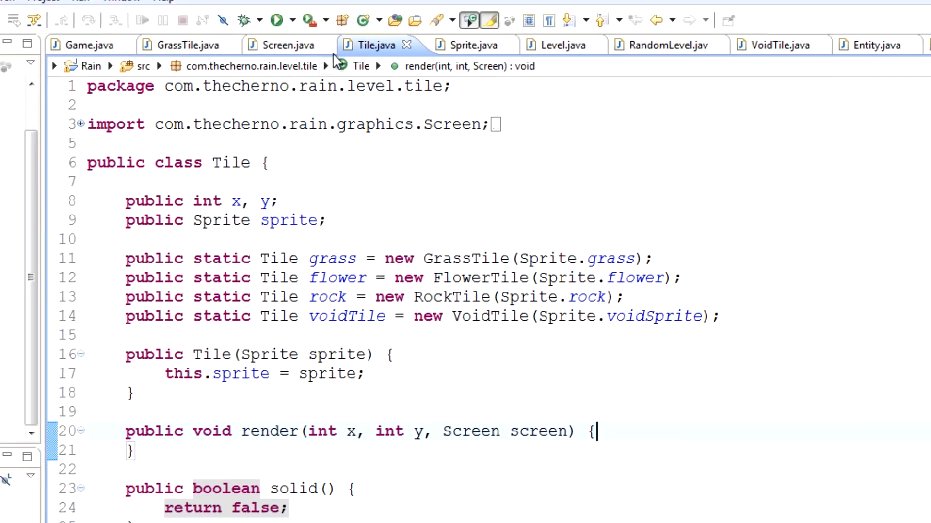
right_click(377, 45)
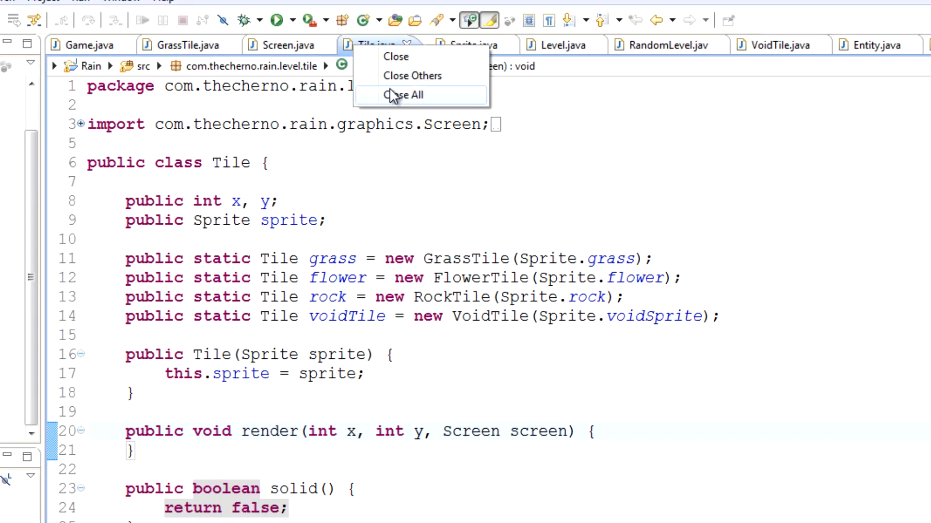
click(405, 95)
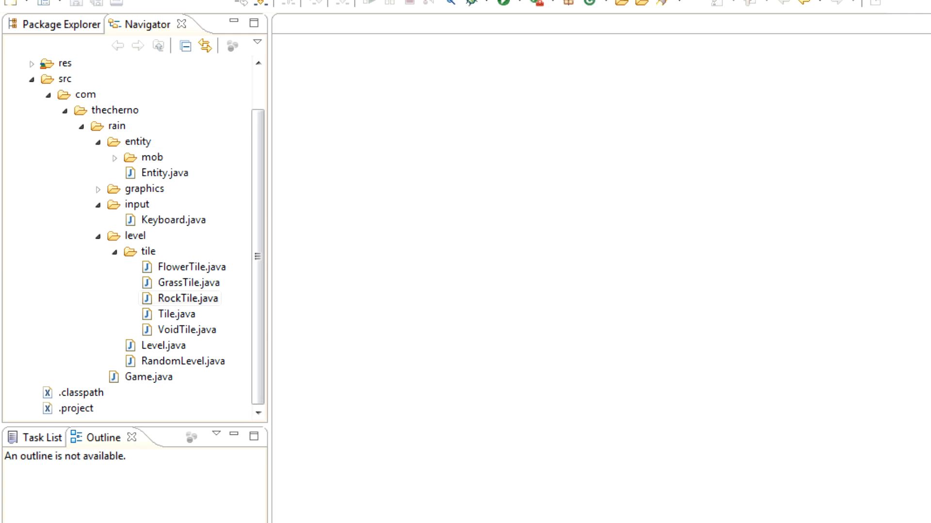
mouse_move(824, 46)
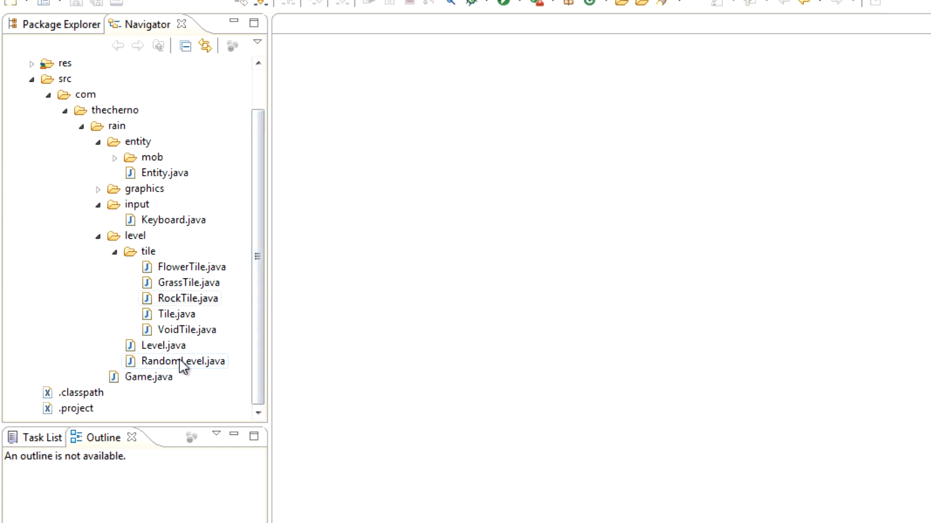
Open Level.java and review its constructors, render loop and the tile-type checks in getTile.
double_click(161, 345)
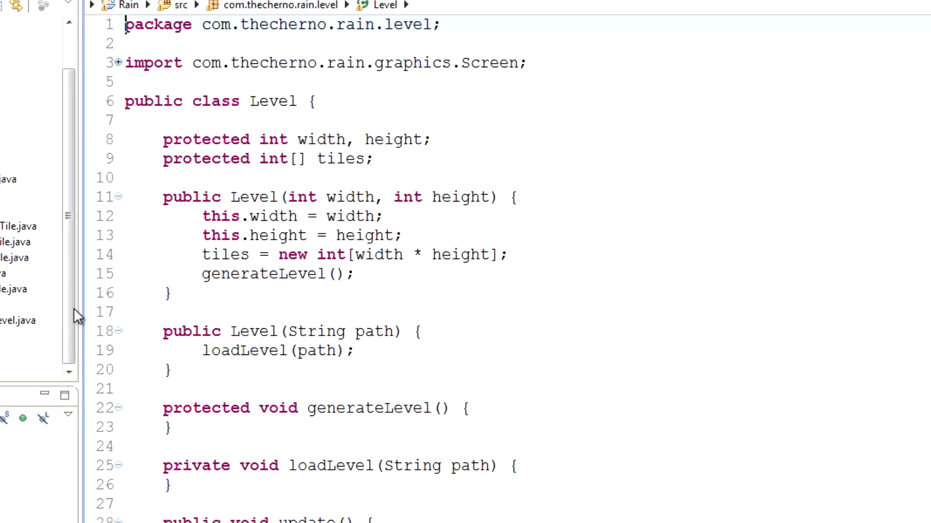
scroll(down, 3)
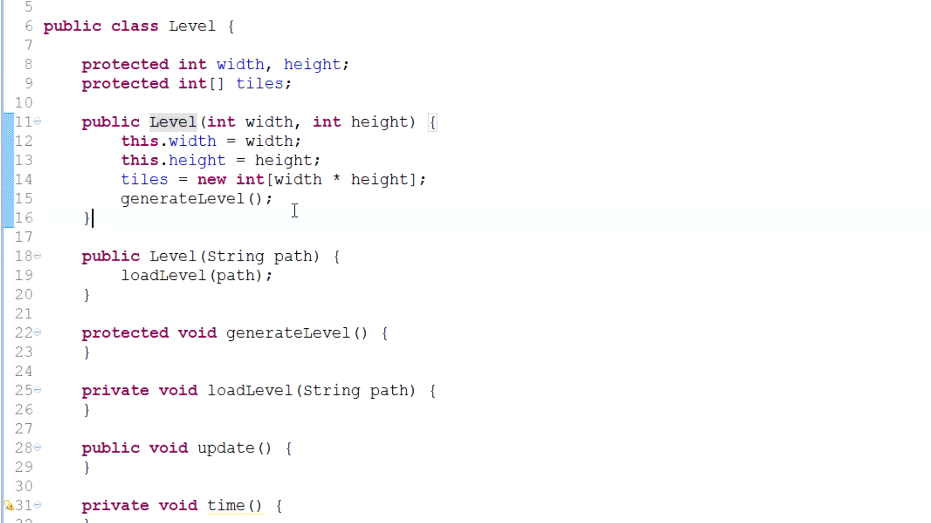
scroll(down, 3)
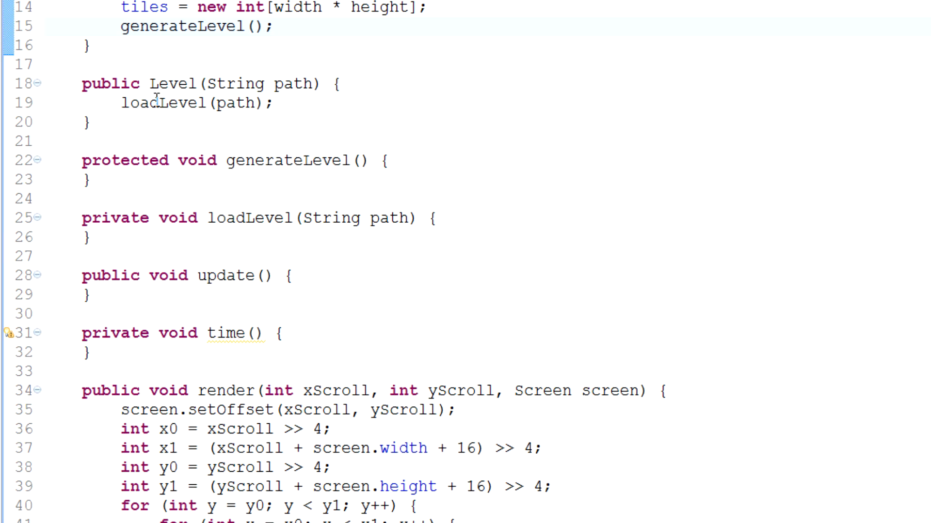
drag(190, 83, 306, 83)
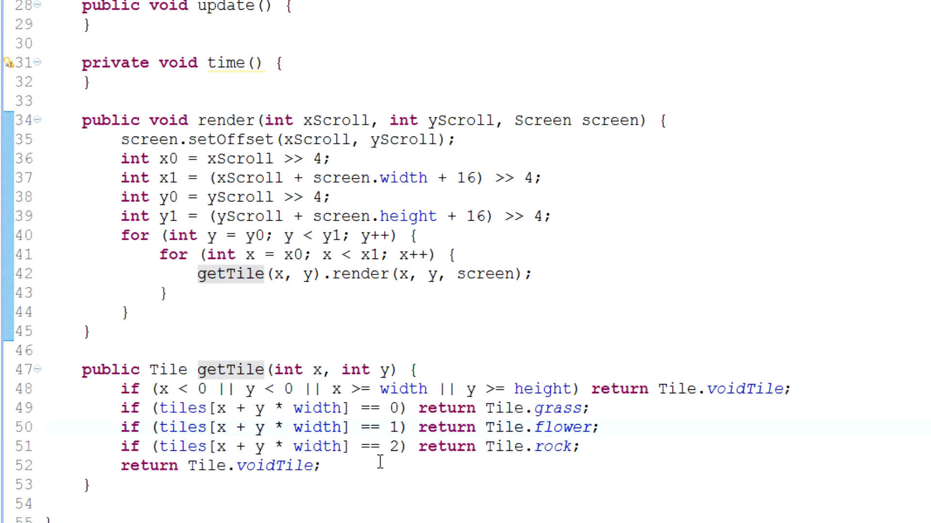
drag(122, 408, 588, 446)
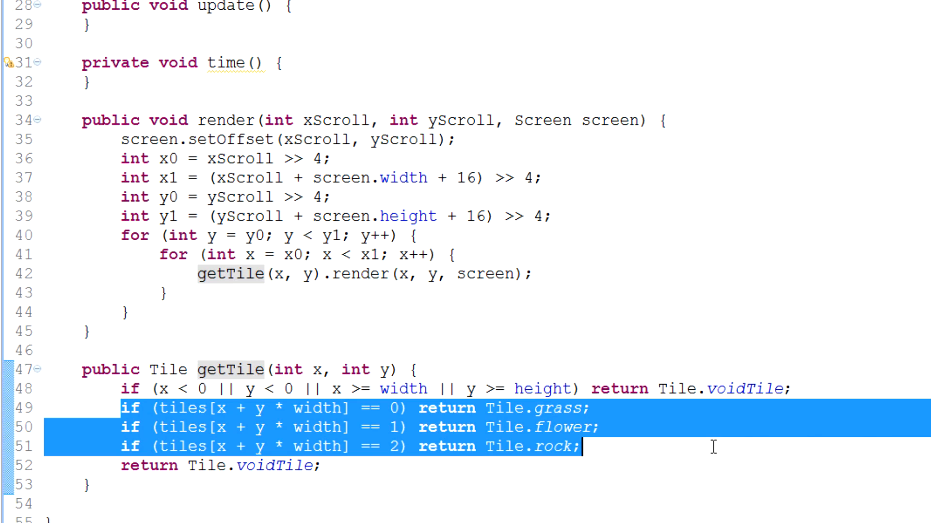
click(576, 446)
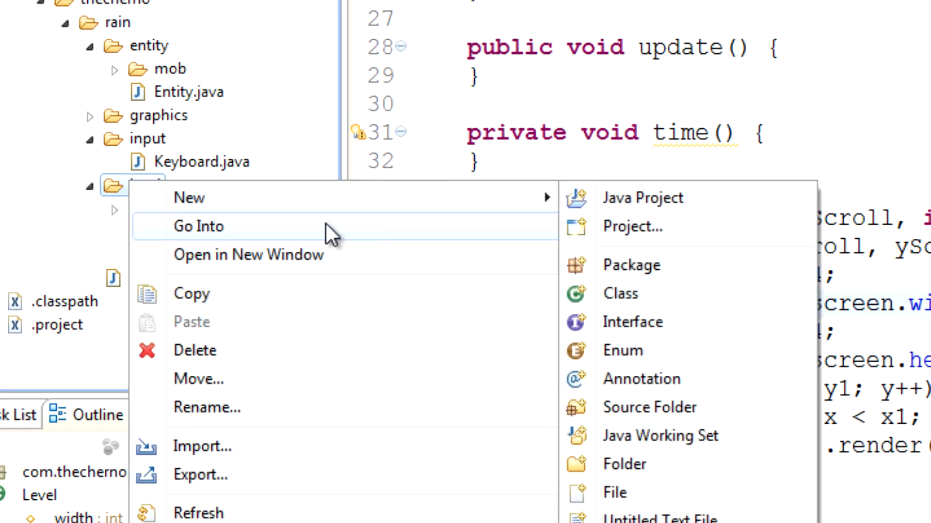
Create a new class named SpawnLevel in the level package and begin editing its declaration.
click(619, 294)
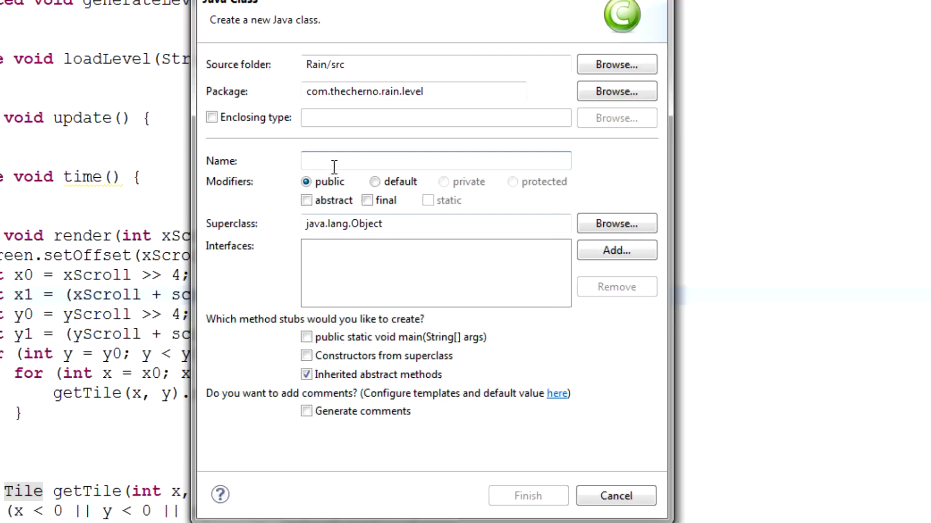
text(Spawn)
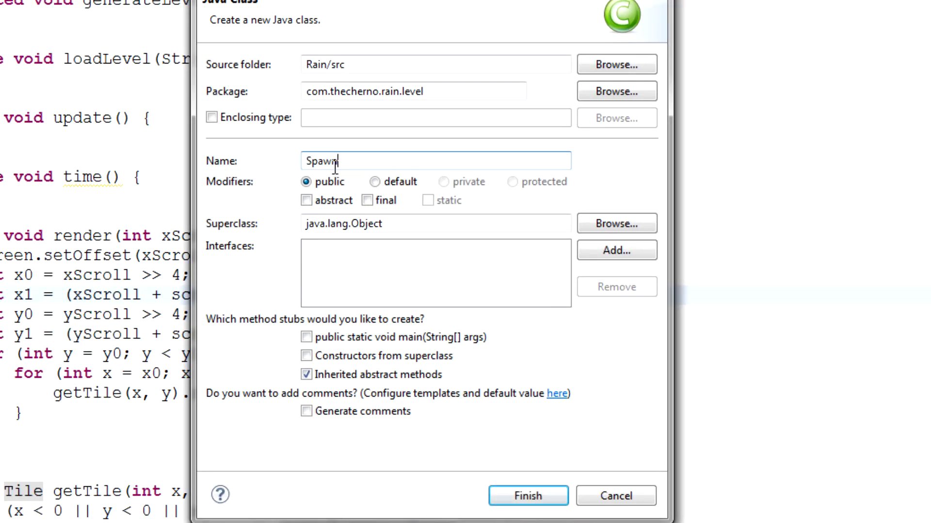
click(527, 496)
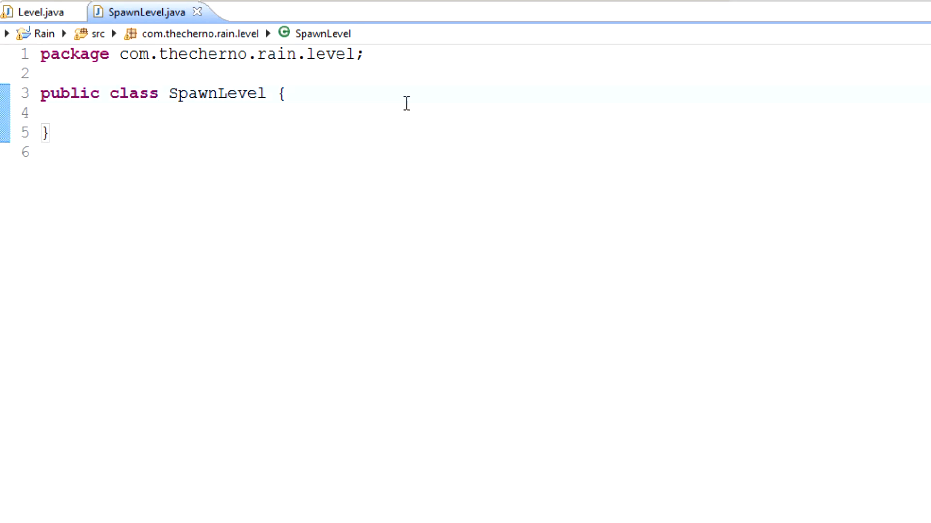
mouse_move(389, 172)
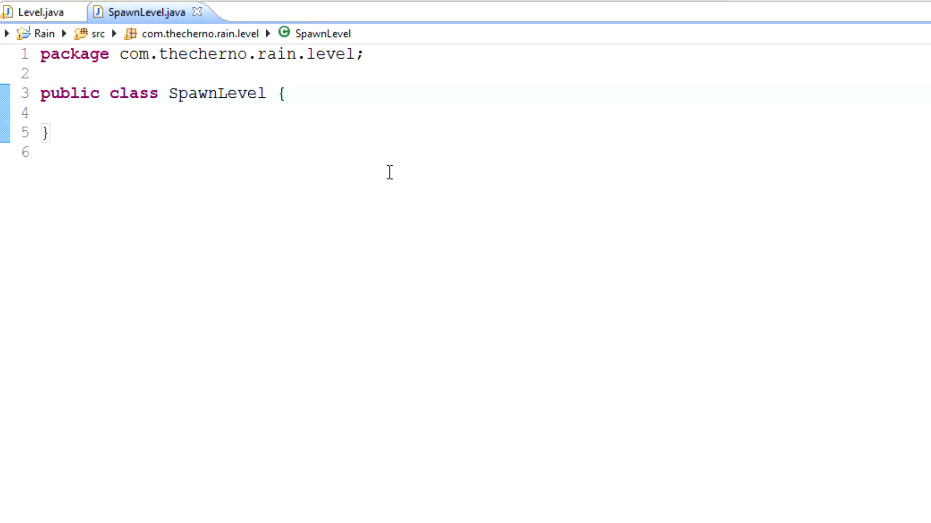
click(288, 93)
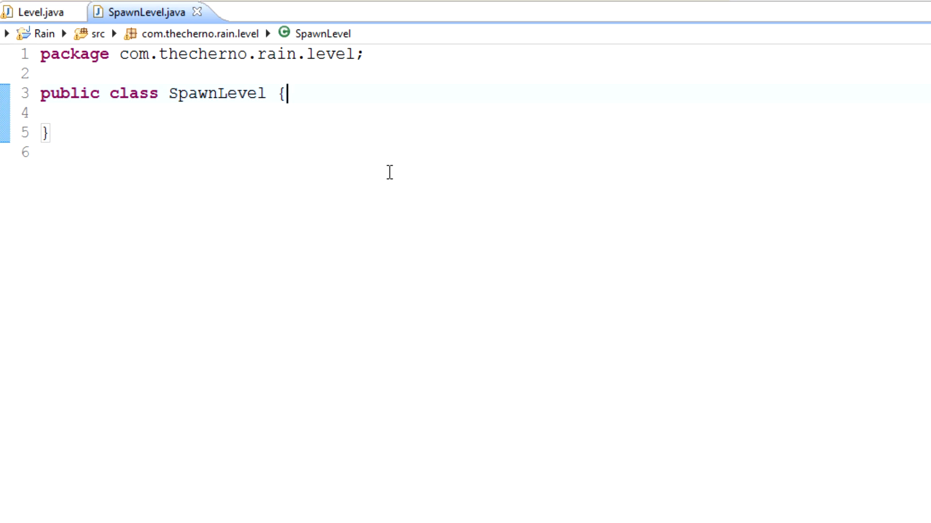
Declare SpawnLevel extends Level and copy the Level(String path) constructor from Level.java.
text(exte)
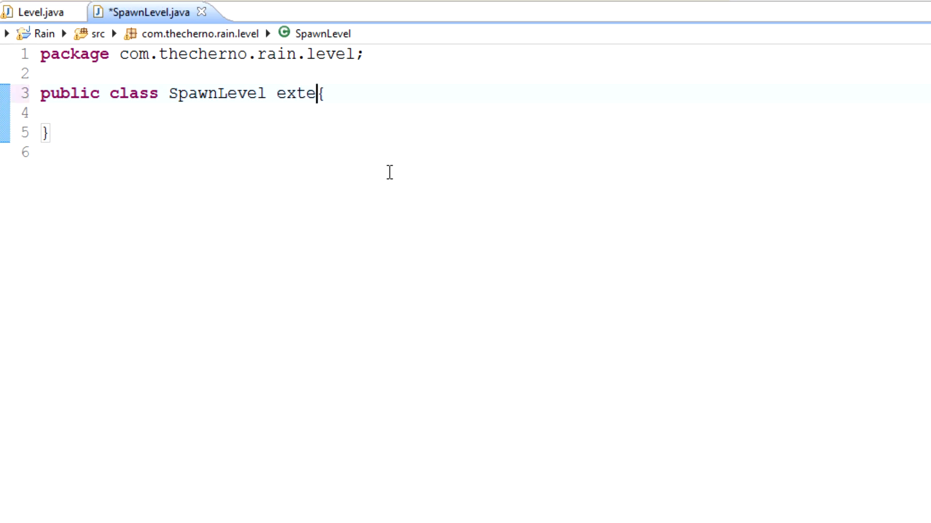
text(nds Level)
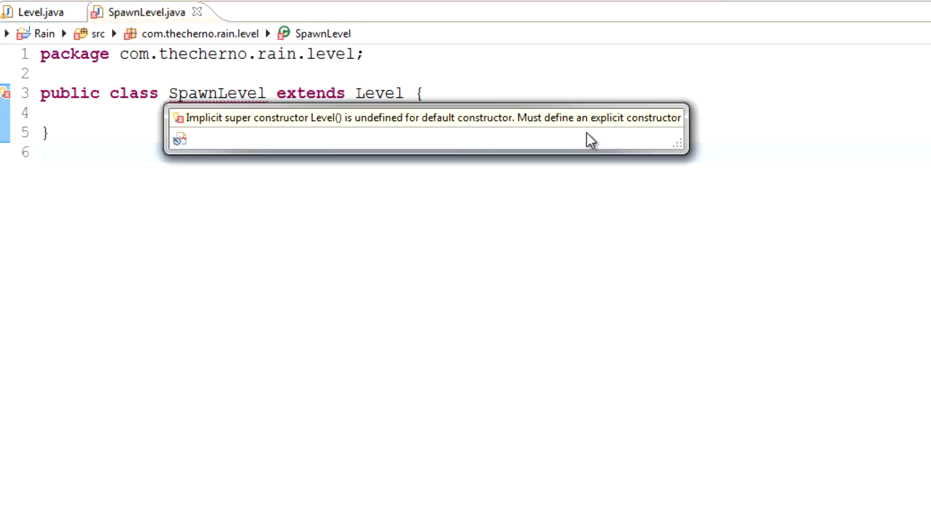
drag(515, 117, 624, 117)
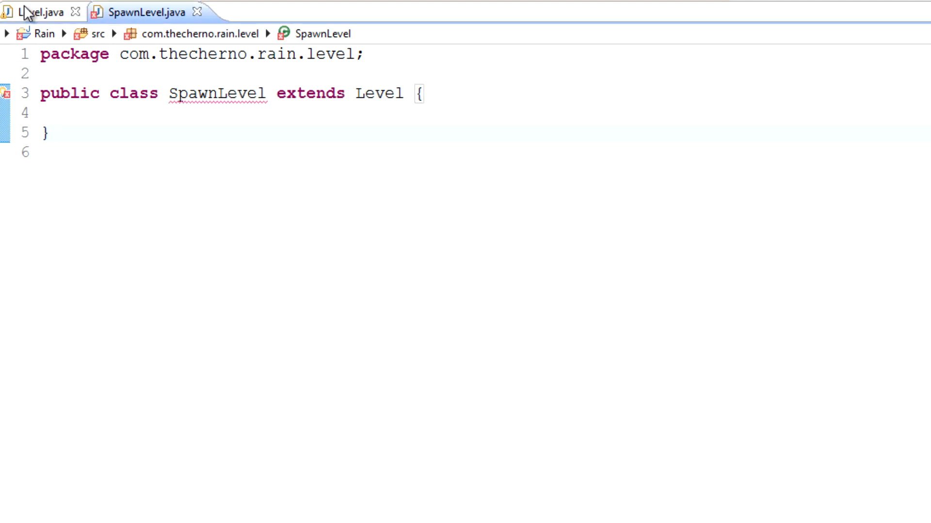
click(36, 12)
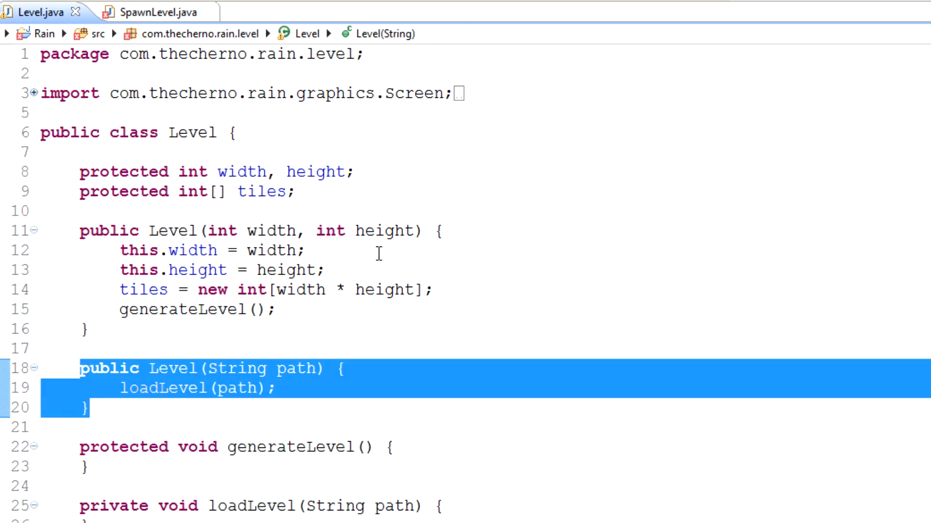
click(141, 11)
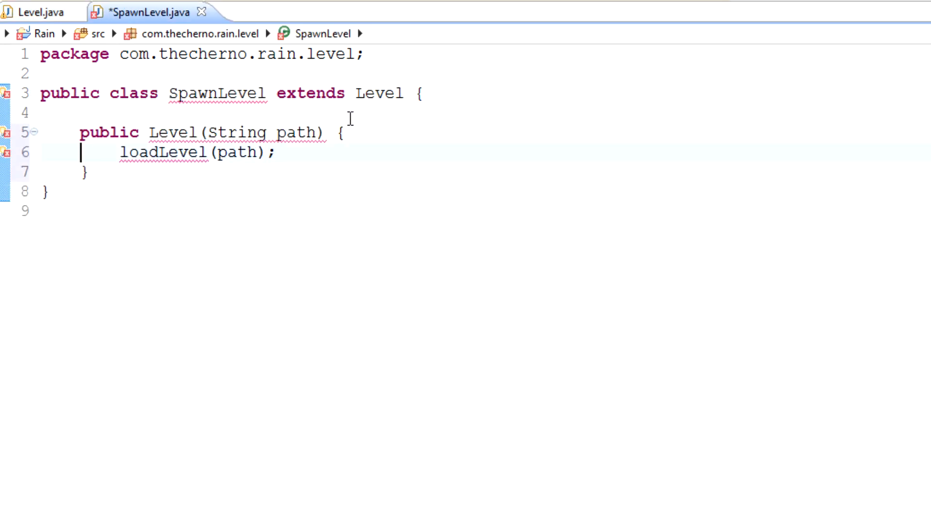
Rename the pasted constructor to SpawnLevel with body super(path).
text(super)
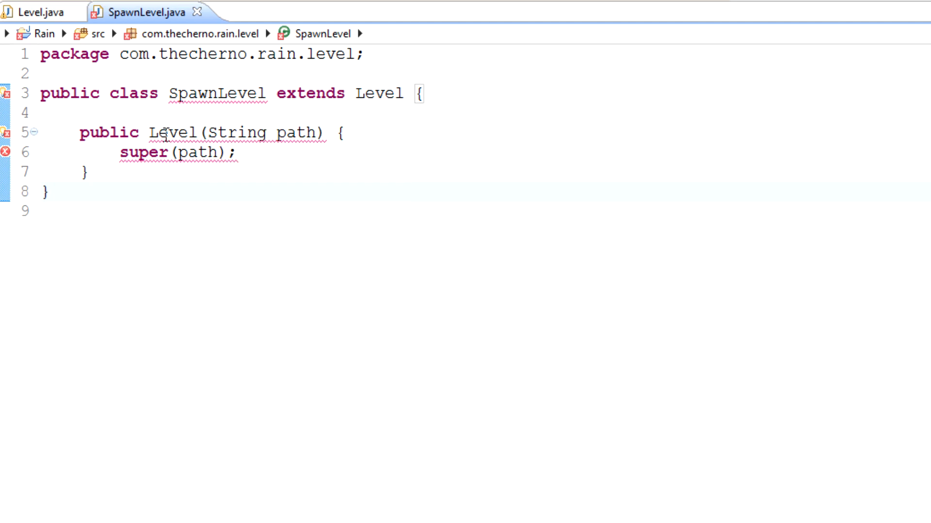
double_click(217, 93)
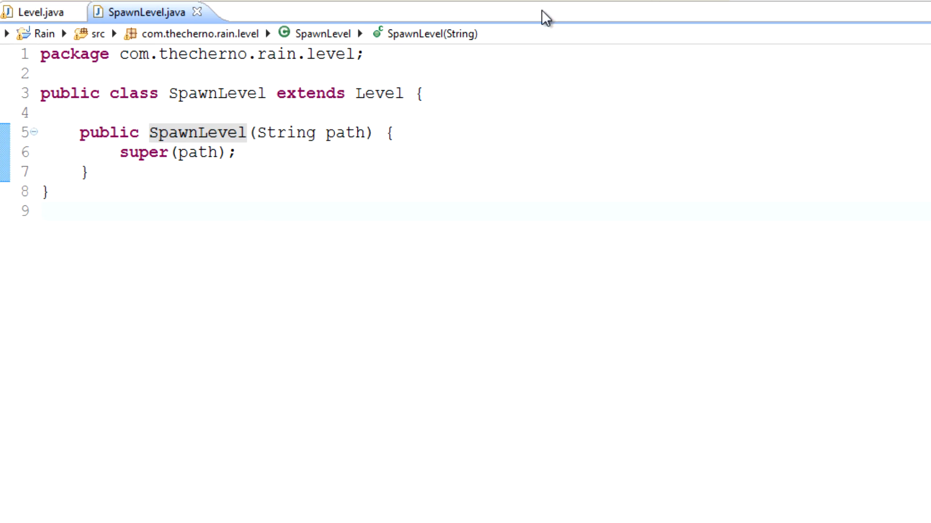
click(90, 171)
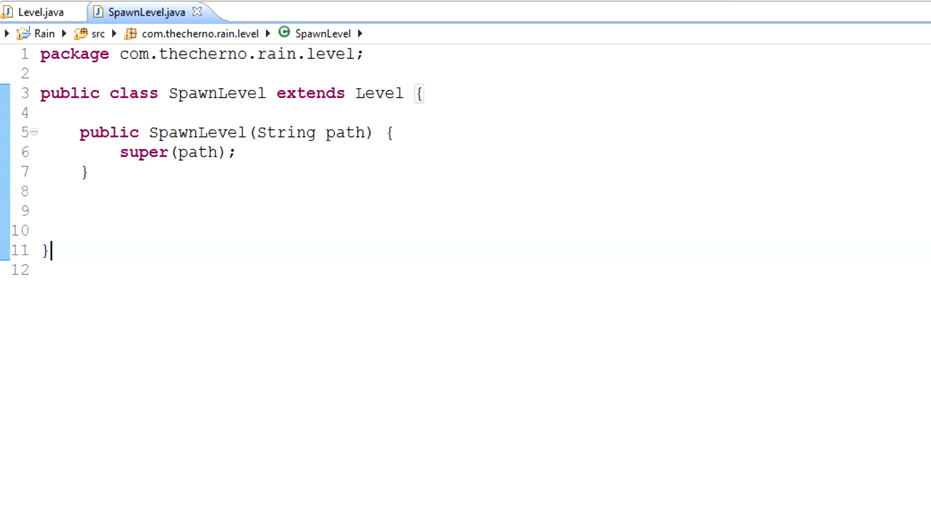
Add an empty protected void loadLevel(String path) method stub below the constructor.
click(33, 12)
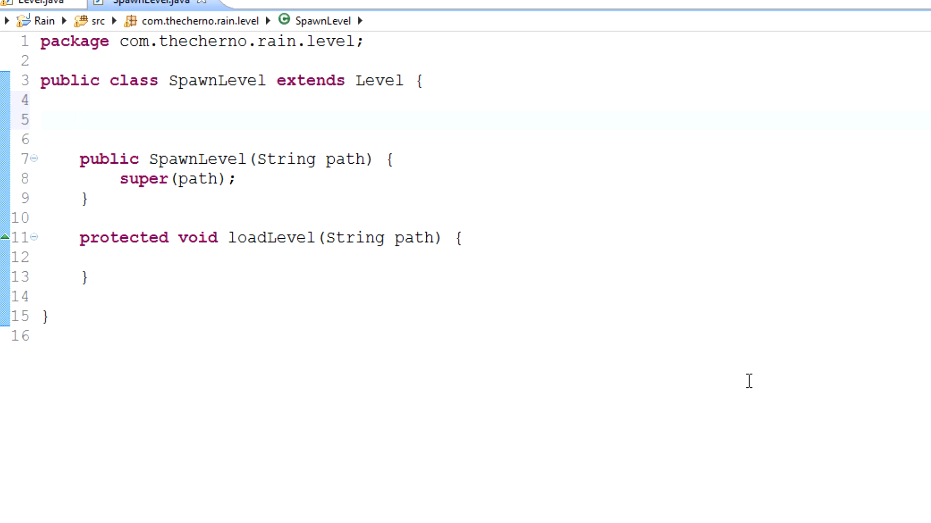
Declare a private Tile[] tiles field, dropping the unfinished 'new Tile' initialiser.
text(p)
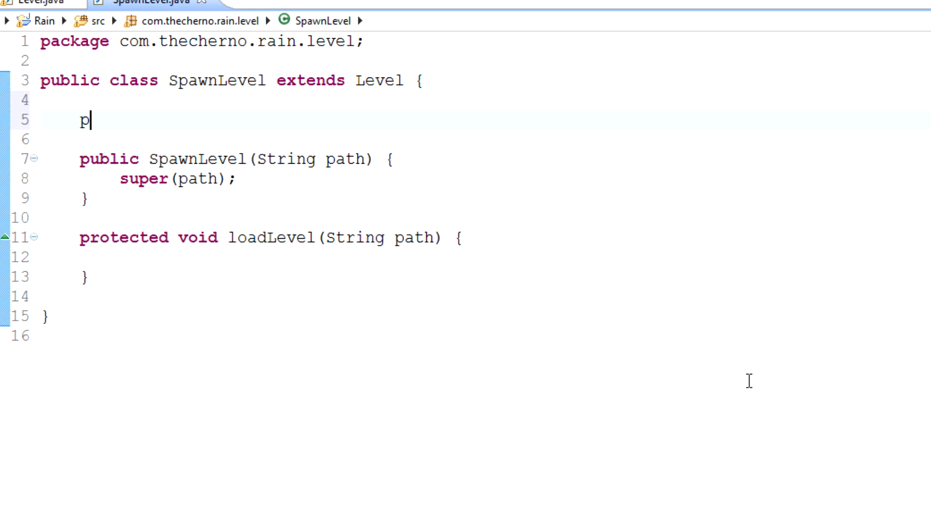
text(rivate)
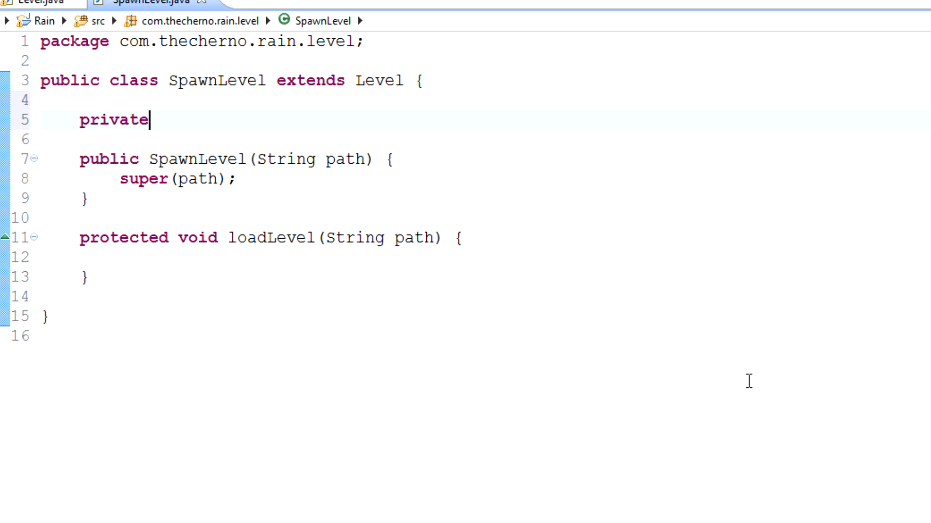
text(Tile)
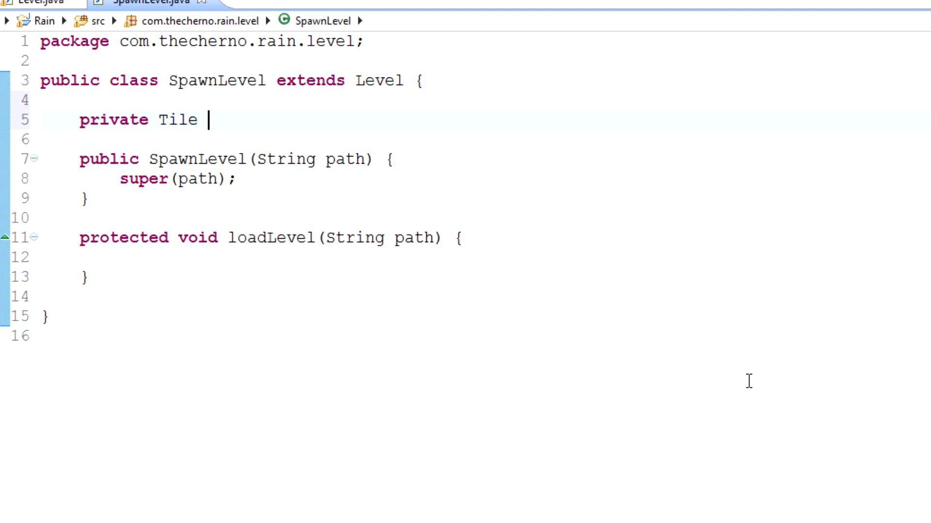
text([])
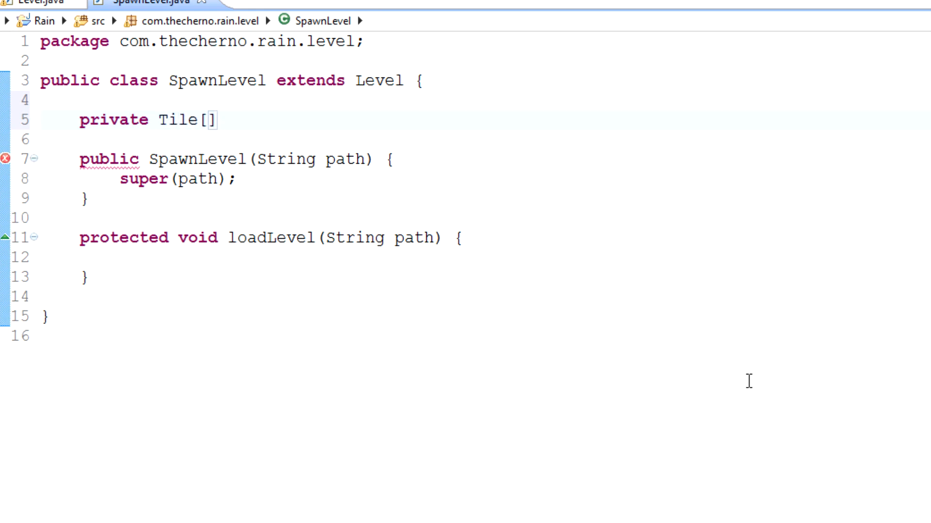
text(tiles;)
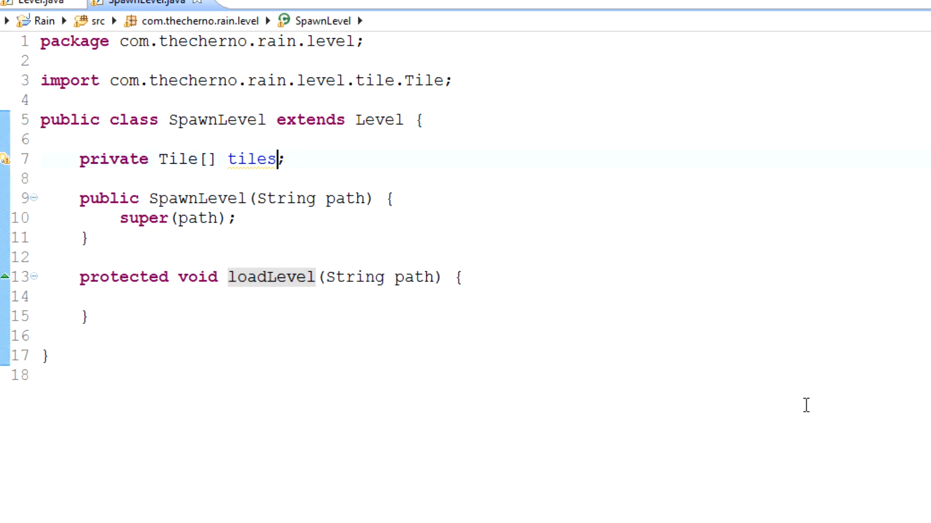
text(= new Tile)
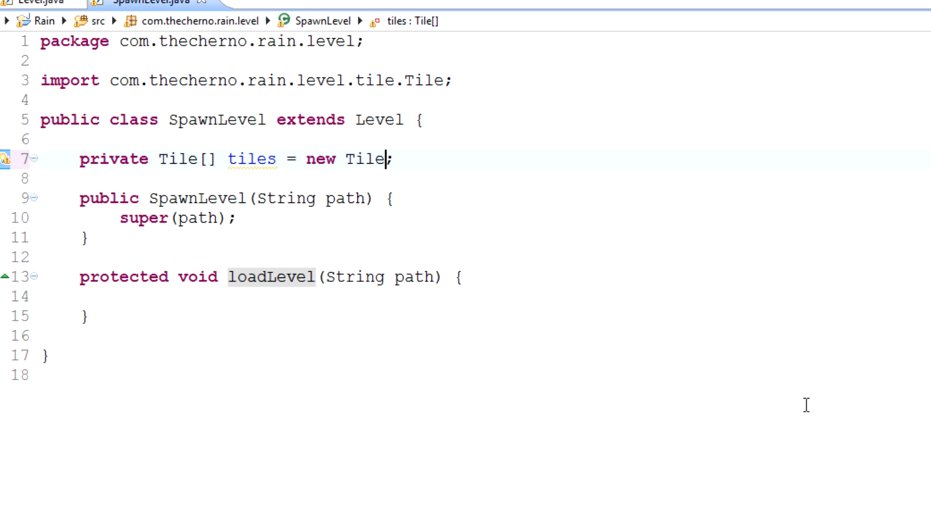
key(BackSpace)
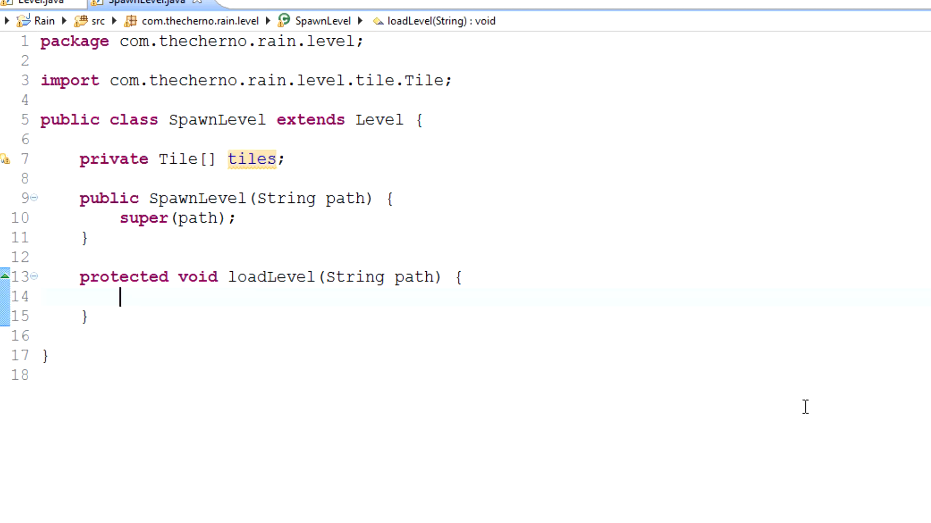
mouse_move(718, 484)
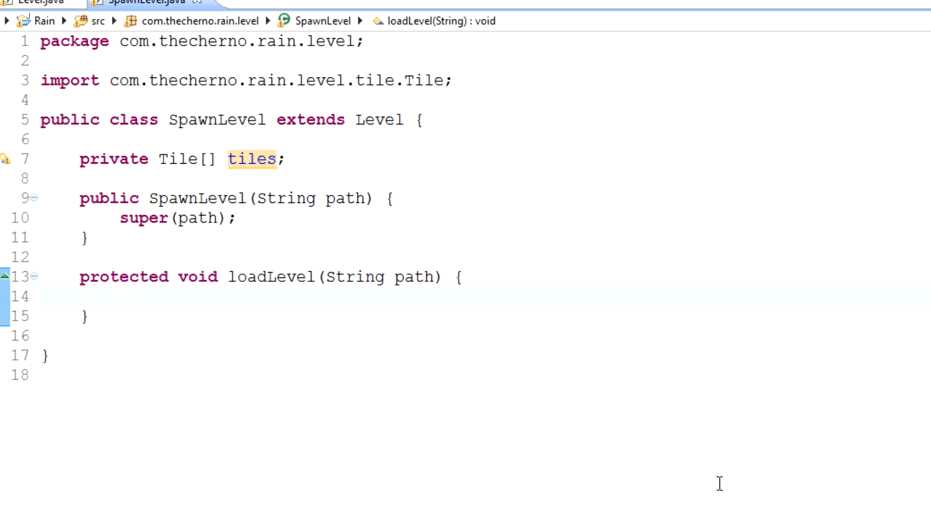
Inside a try block, read BufferedImage image via ImageIO.read(SpawnLevel.class.getResource(path)).
text(try {)
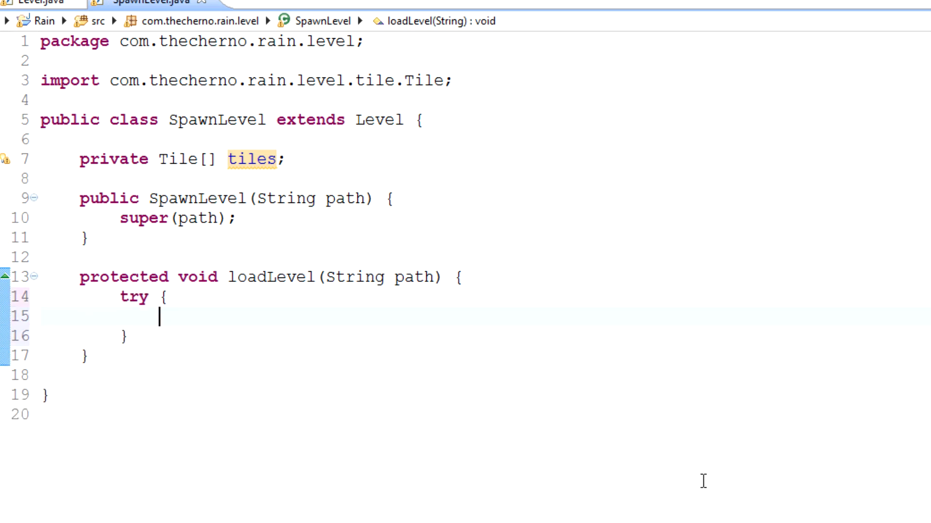
text(BufferedImage iam)
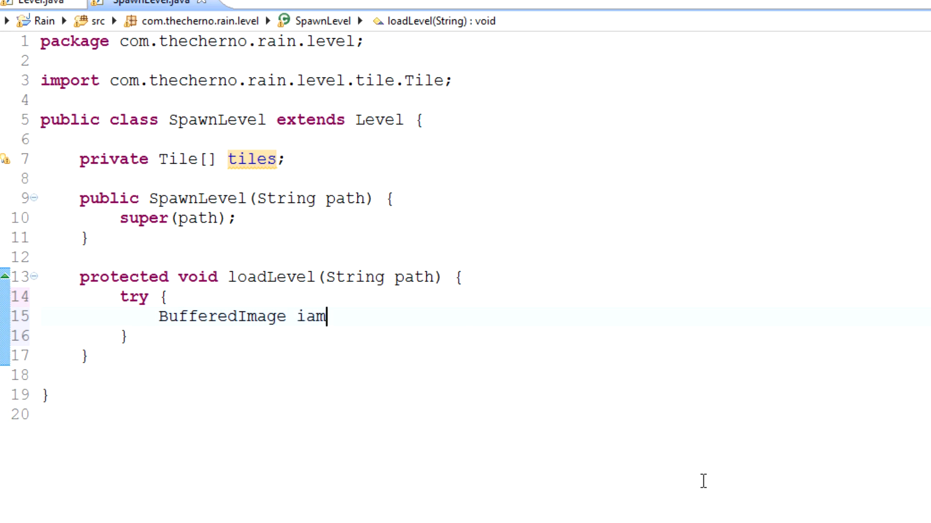
text(age)
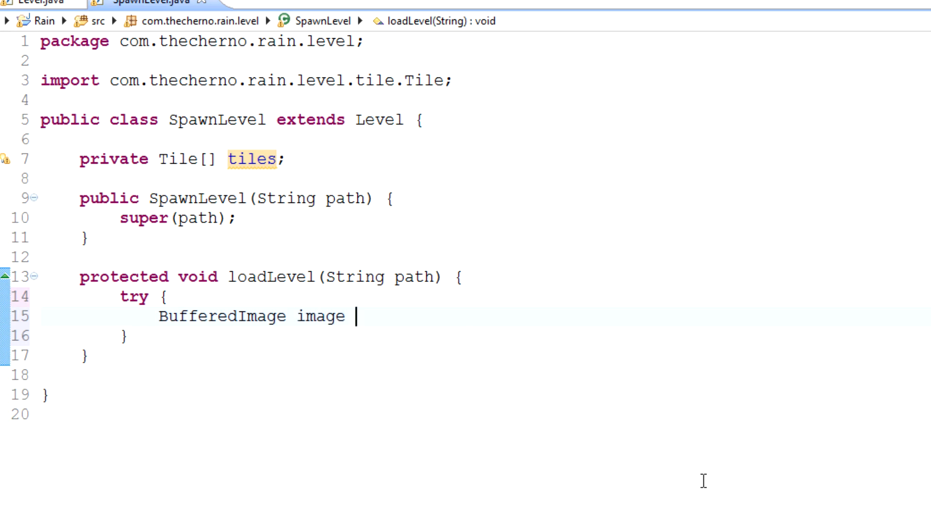
text(= Imageio)
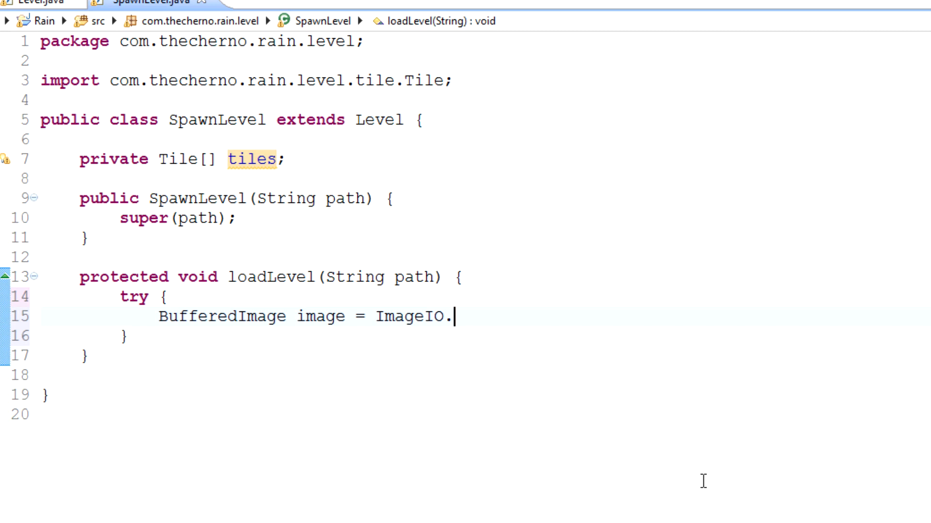
text(read(arg0)
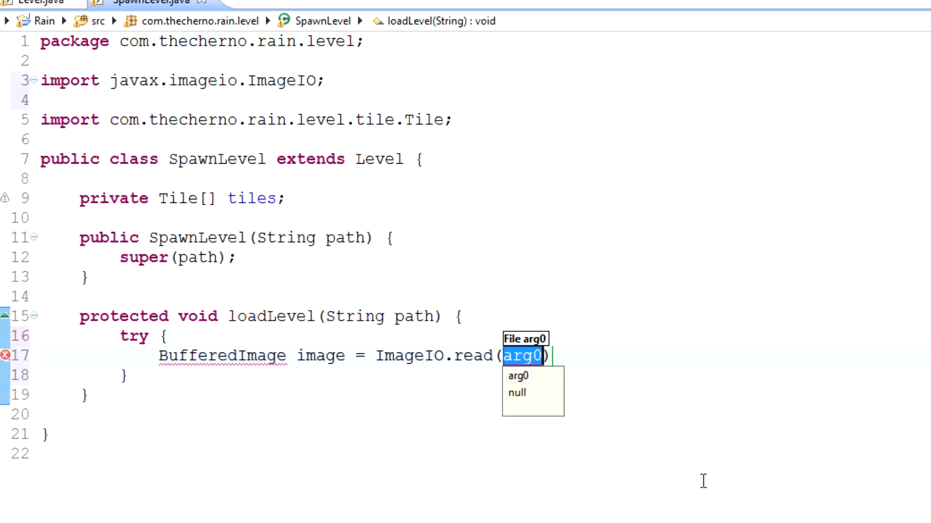
text(SpawnLevel.class)
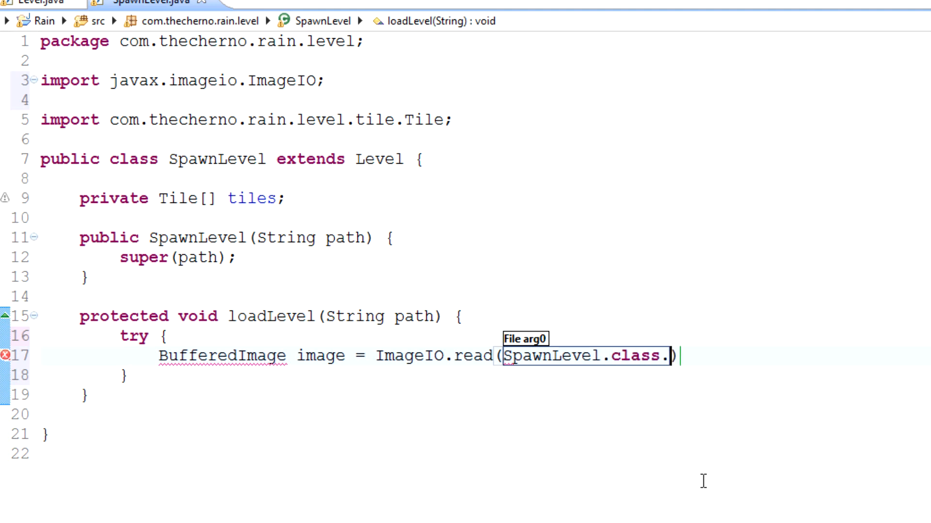
text(.getResource(arg0)
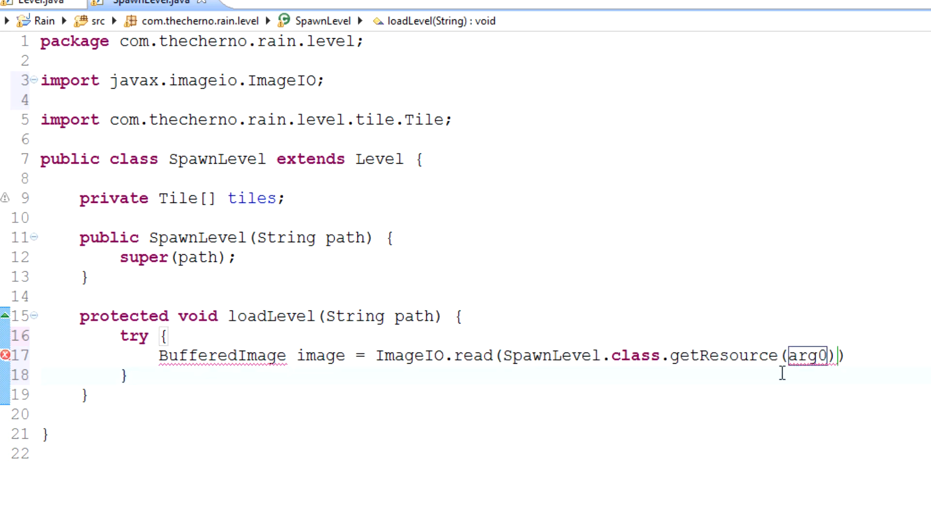
double_click(808, 356)
text( catc)
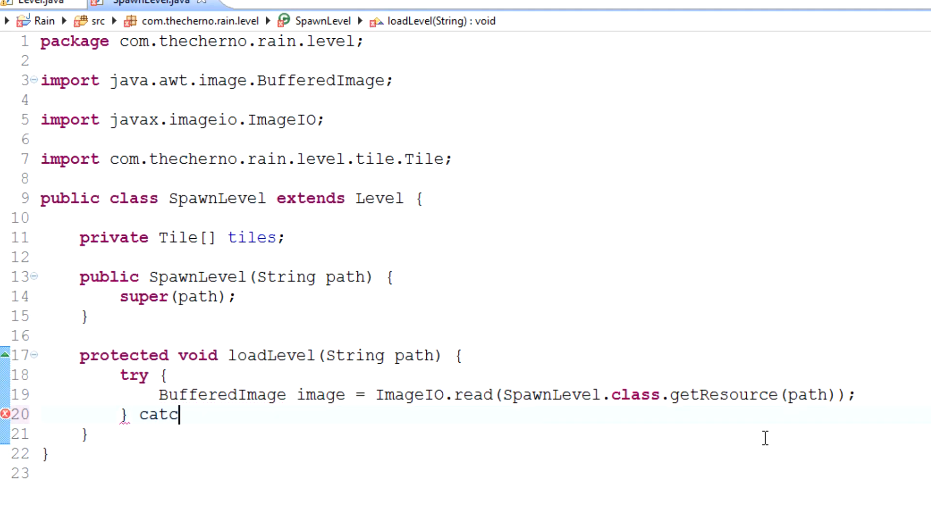
Add a catch (IOException e) clause and store image width and height in ints w and h.
text(h (Ima)
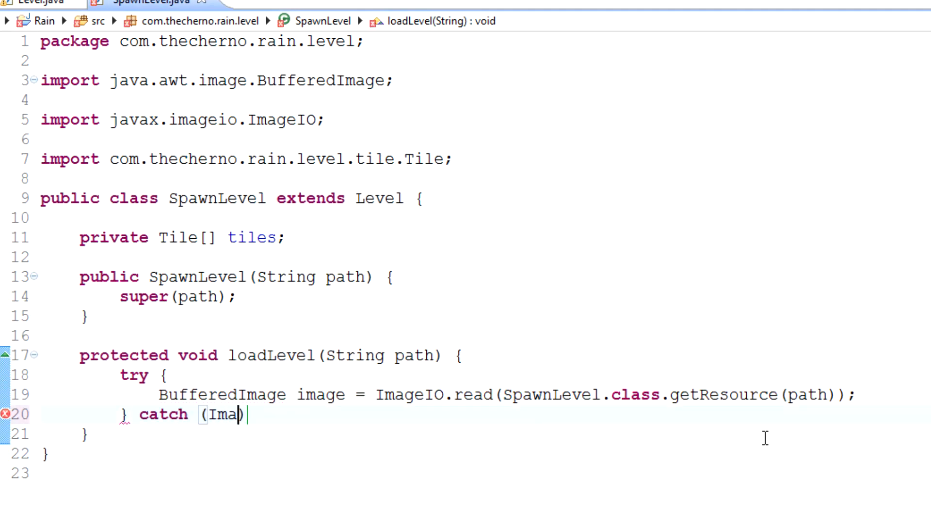
text(IOException e)
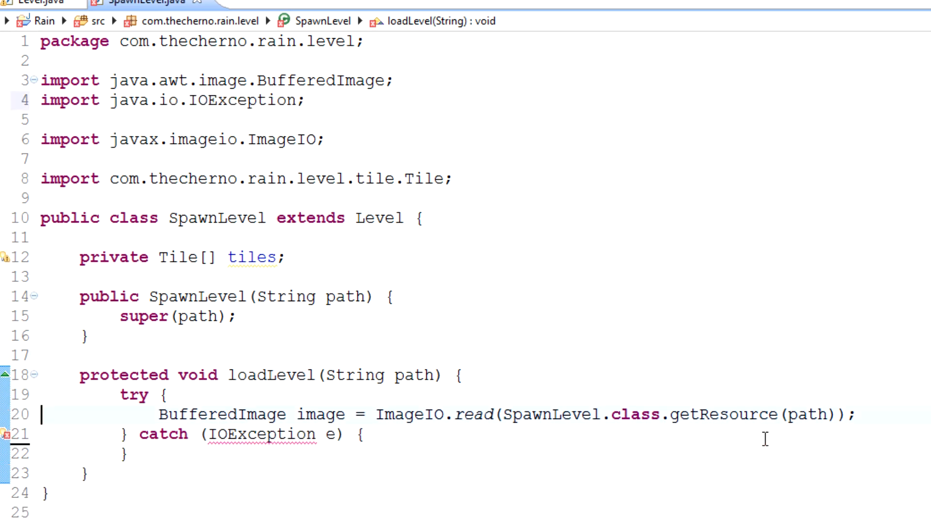
text(o,a)
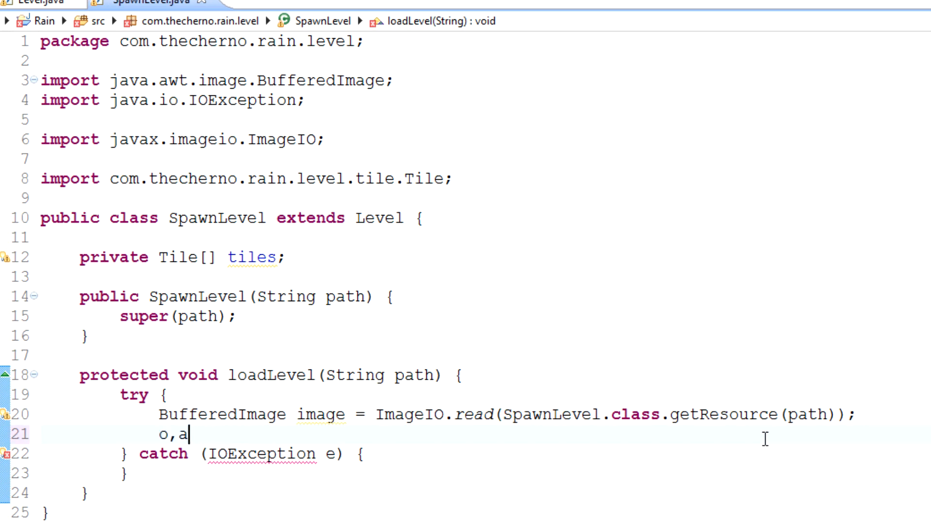
text(image.getWidth();)
text(image.getHeight();)
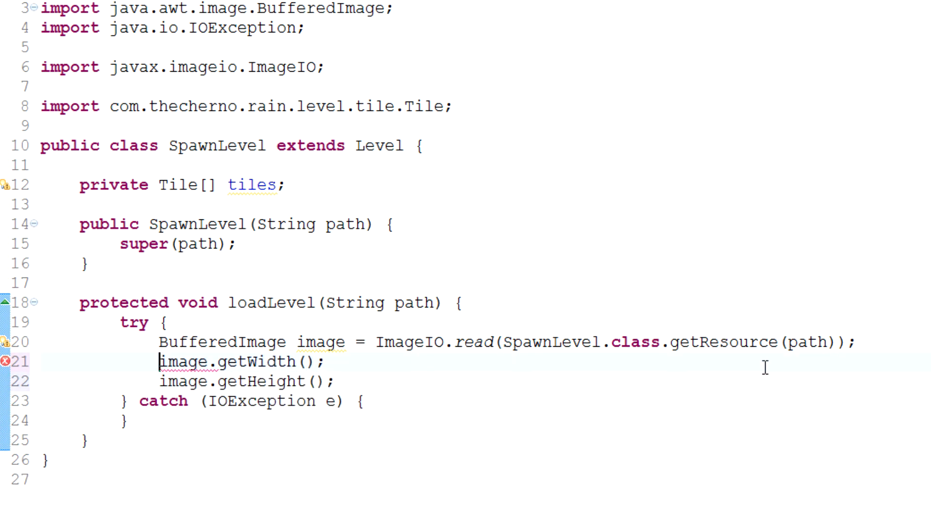
text(int w =)
click(246, 382)
text(int h = )
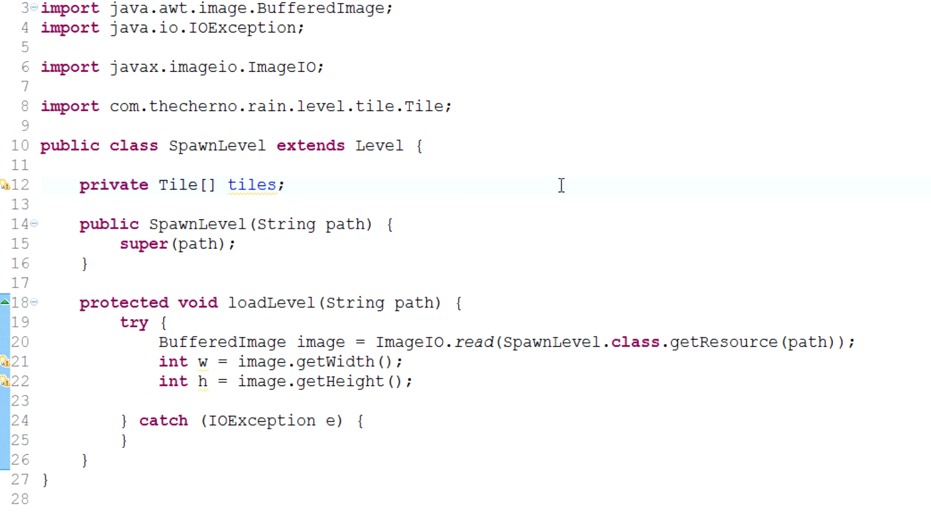
Declare a private int[] levelPixels field and fill it with image.getRGB(0, 0, w, h, levelPixels, 0, w).
text(private int[])
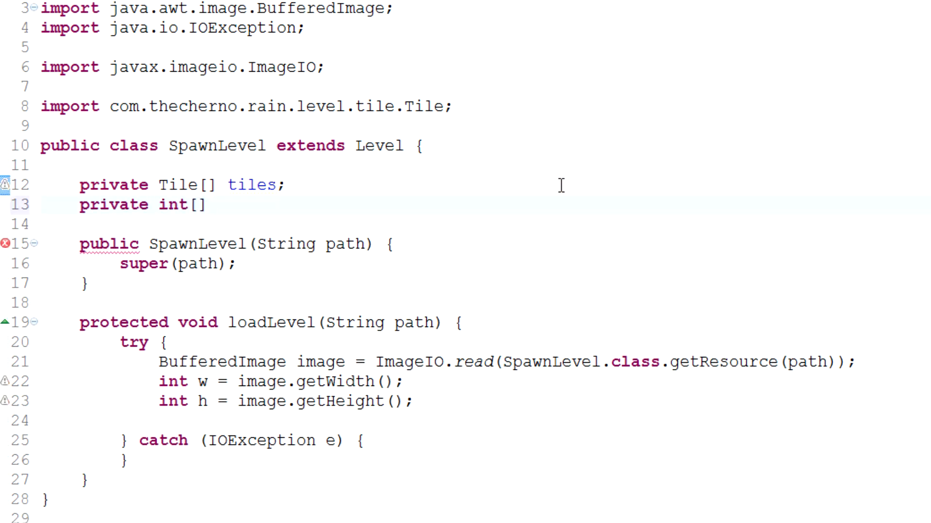
text(lvl)
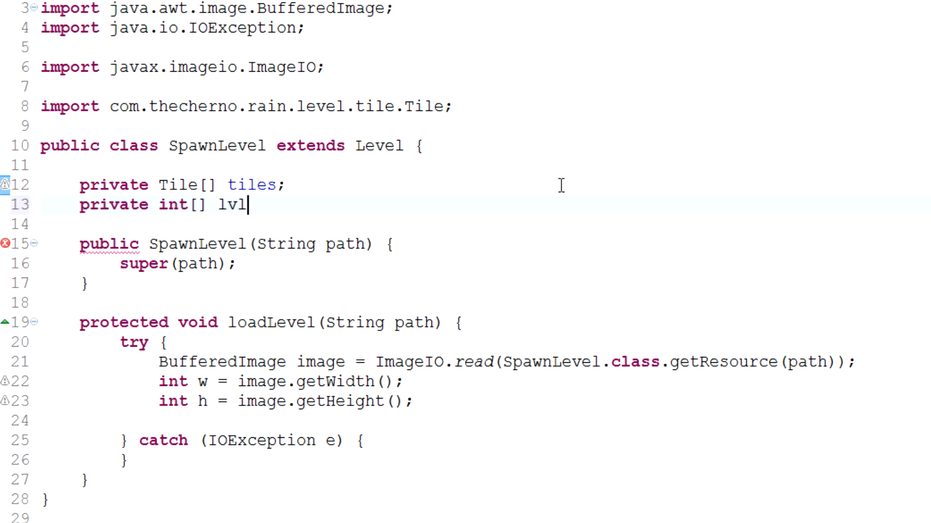
text(Pixelws)
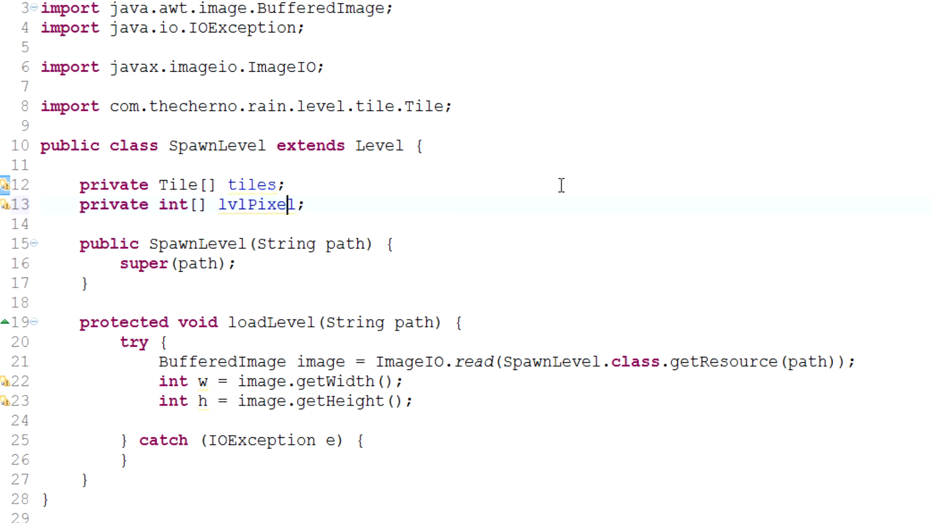
text(s)
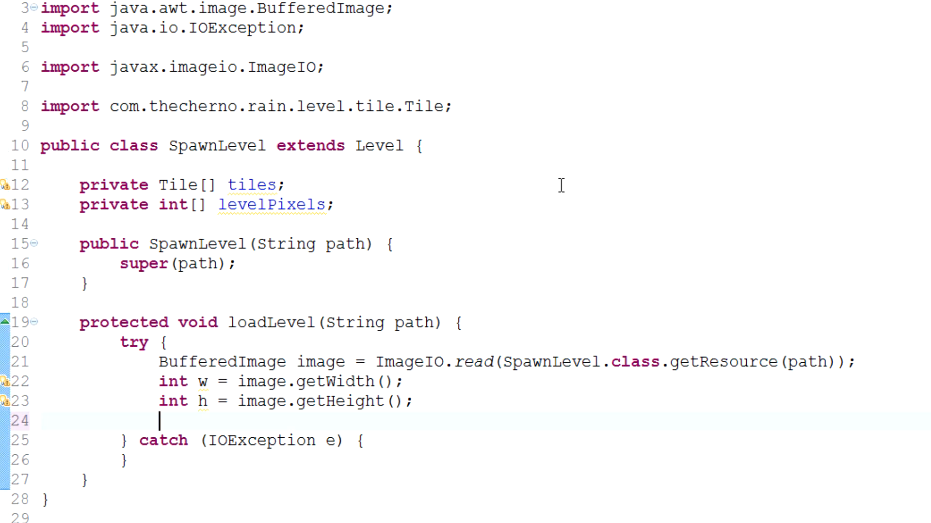
text(image.getRG)
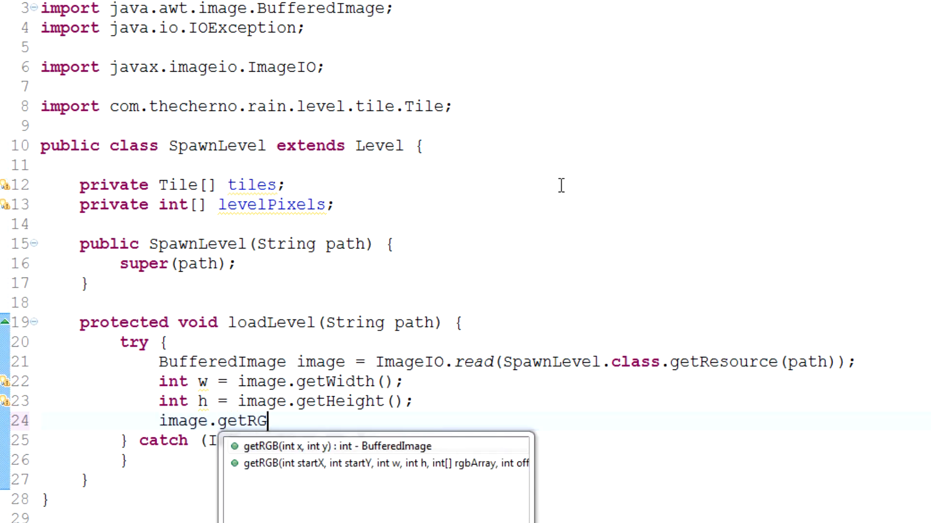
click(381, 463)
text(System.out.println("");)
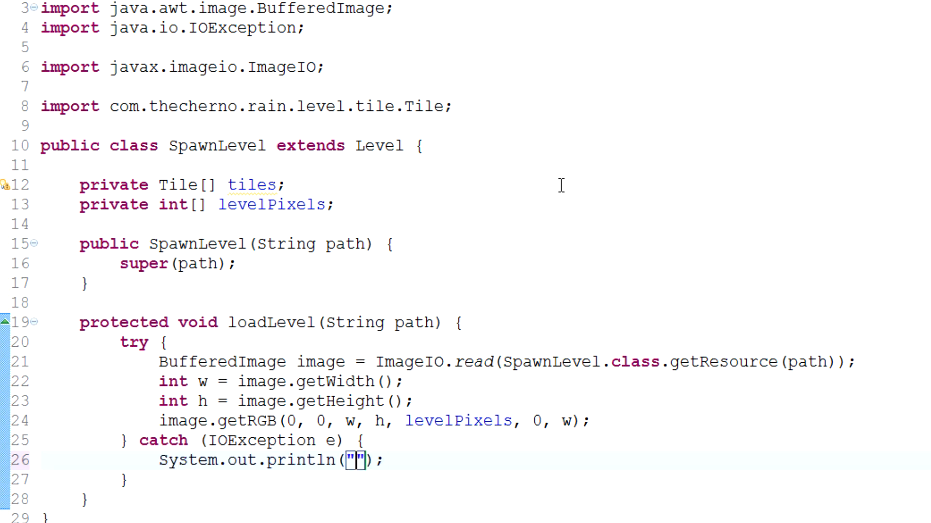
Print "Exception! Could not load level file!" and e.printStackTrace() in the catch block.
text(Ecept)
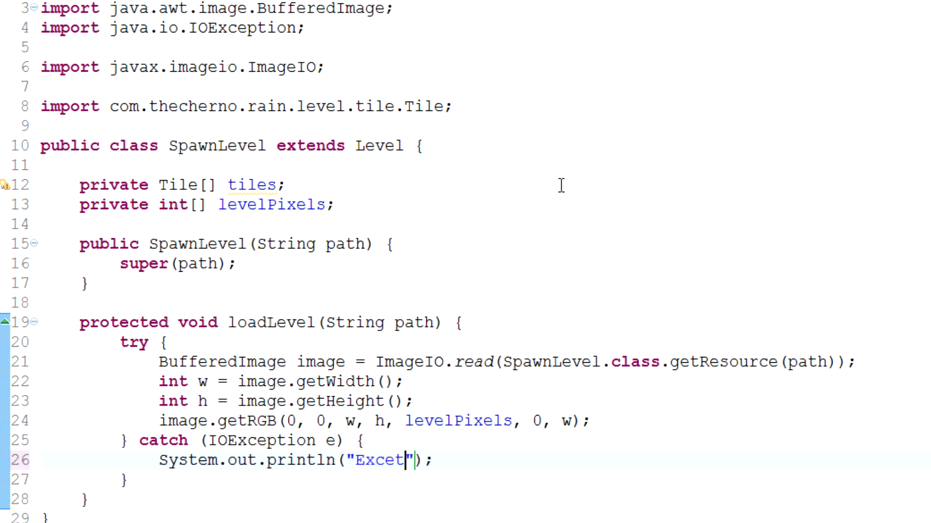
text(ion!)
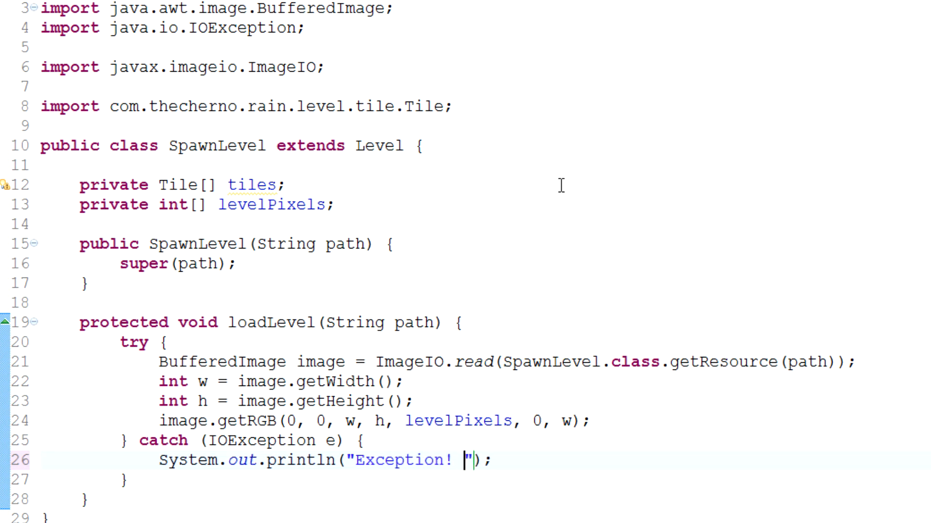
text(Level)
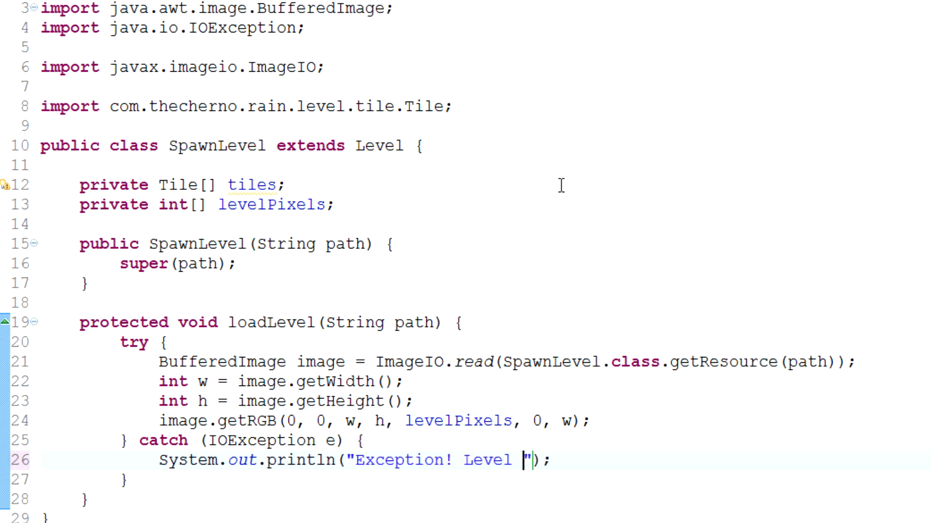
text(file)
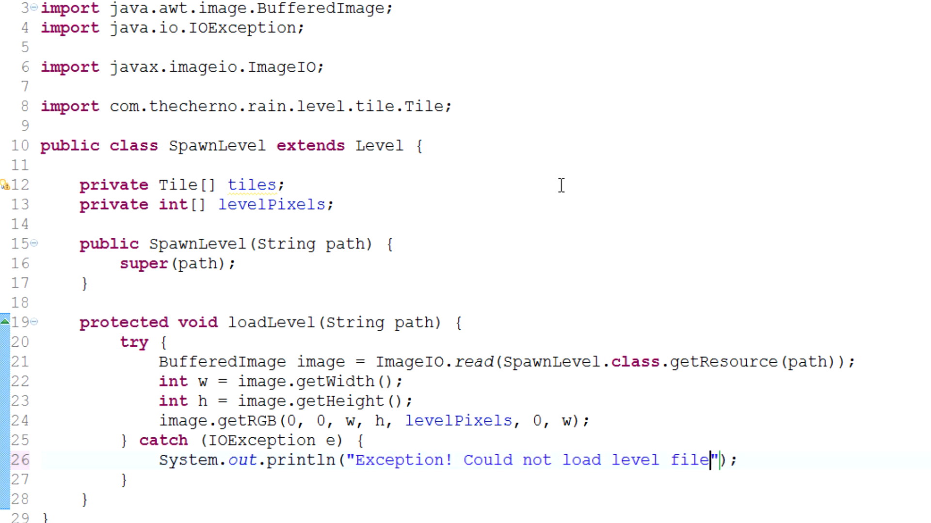
text(!)
text(I)
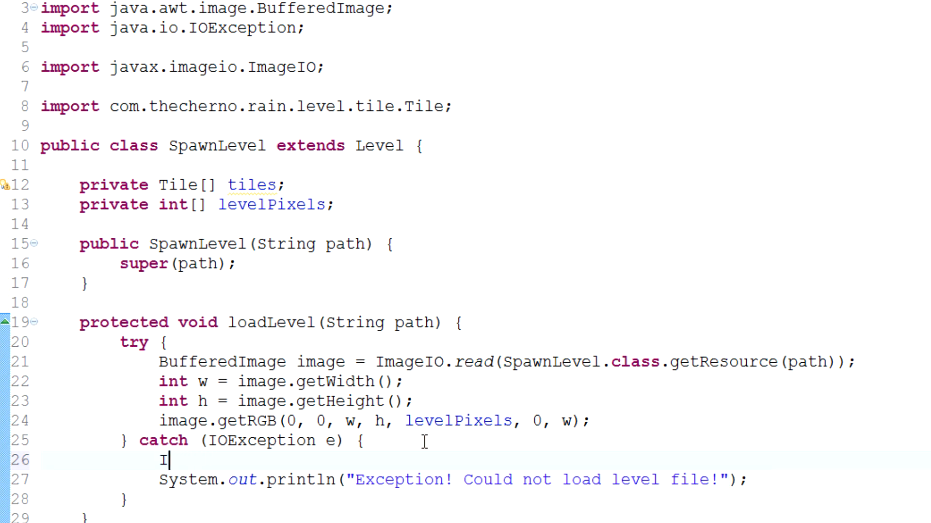
text(.printStackTrace();)
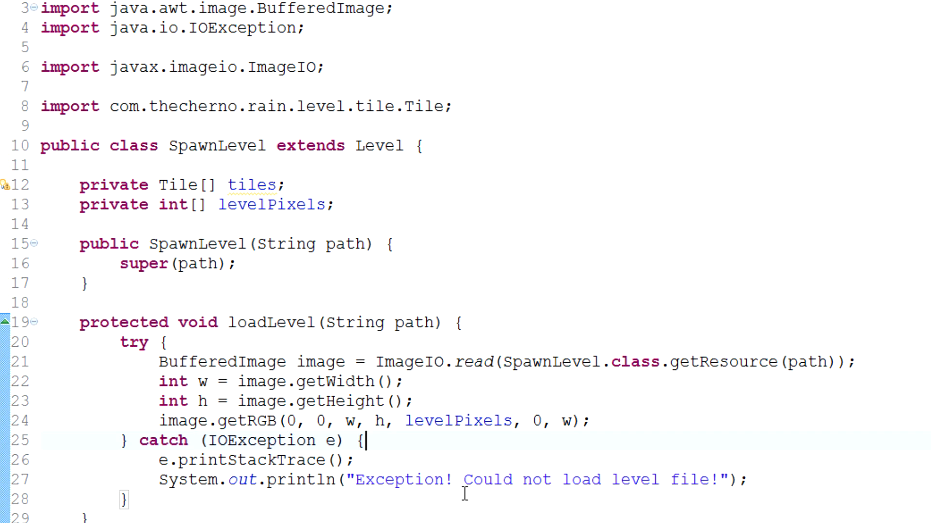
right_click(268, 369)
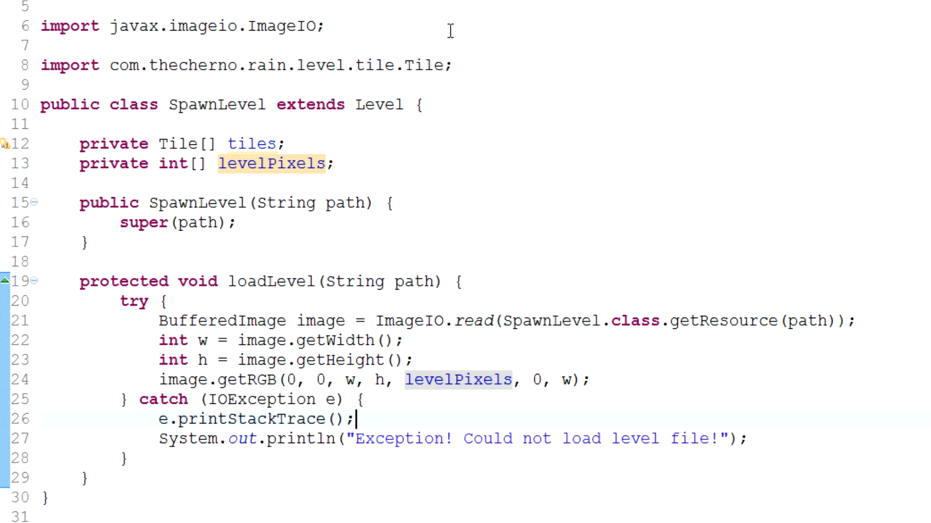
mouse_move(509, 360)
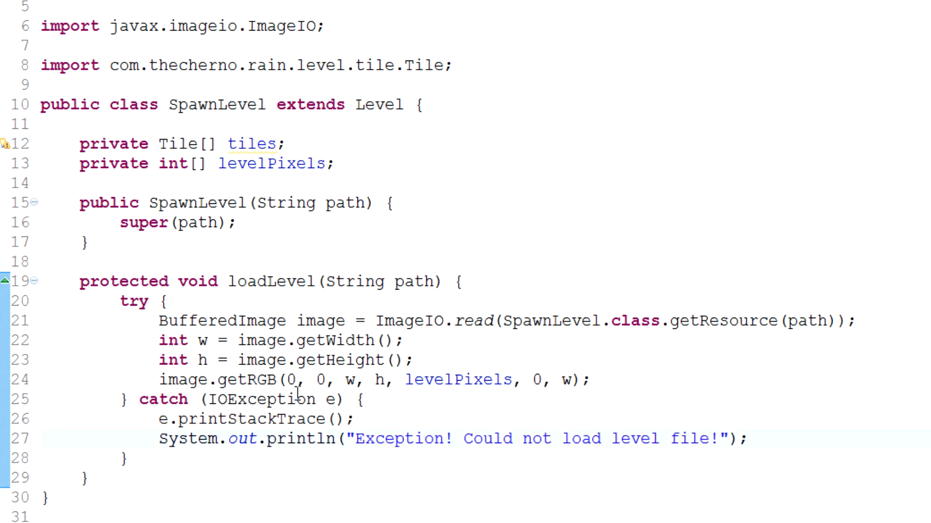
double_click(318, 321)
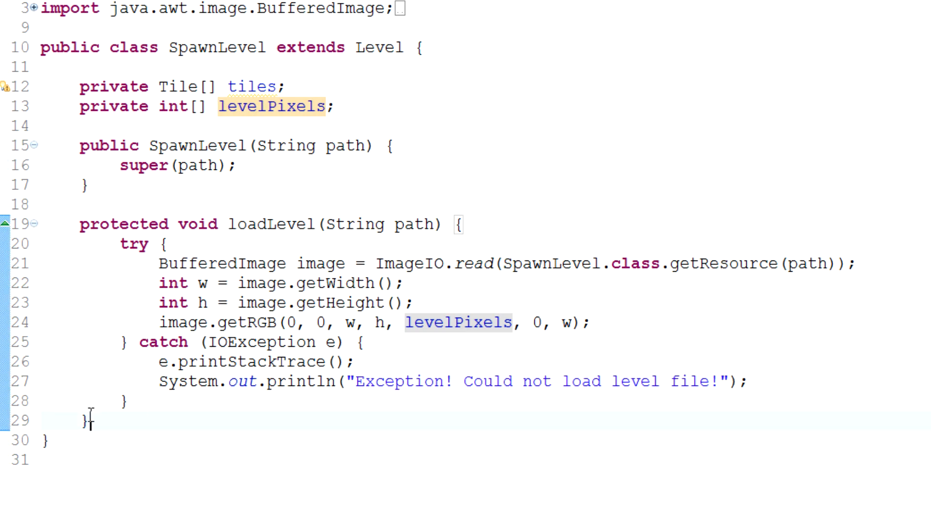
double_click(272, 107)
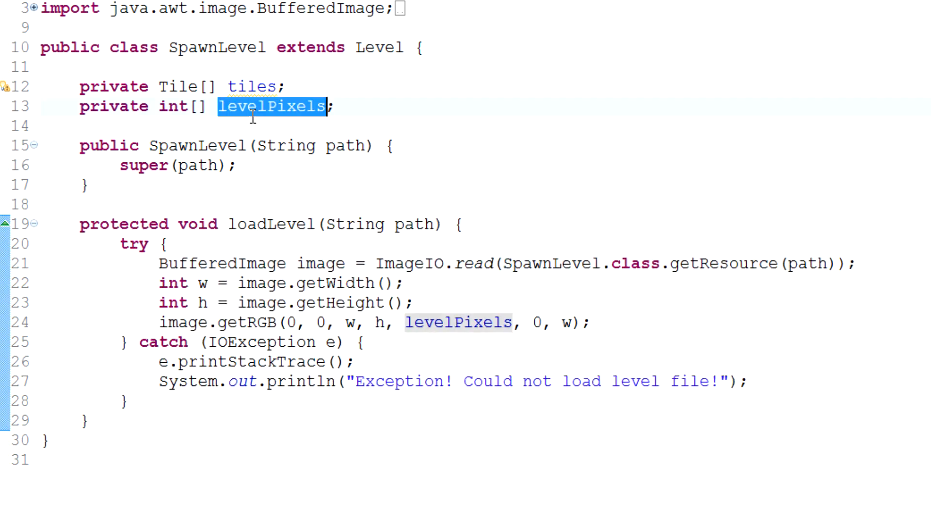
double_click(252, 86)
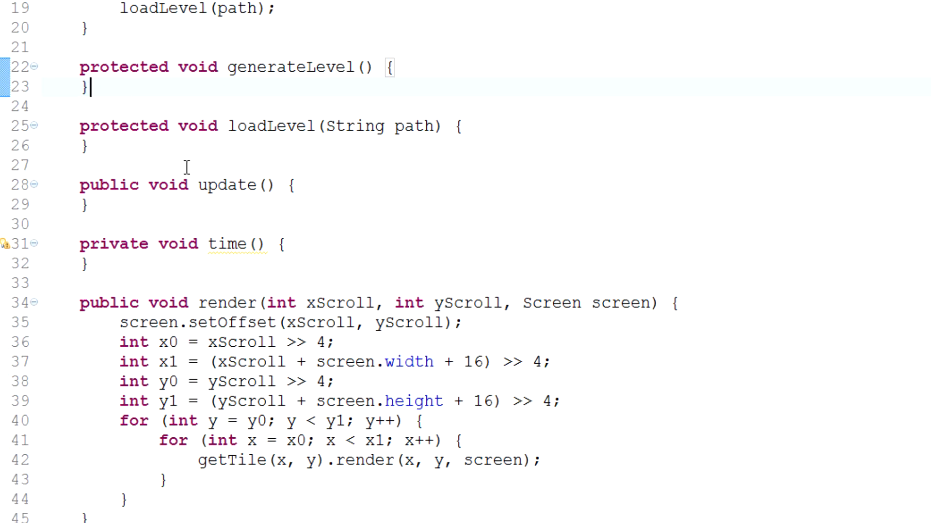
text(protect)
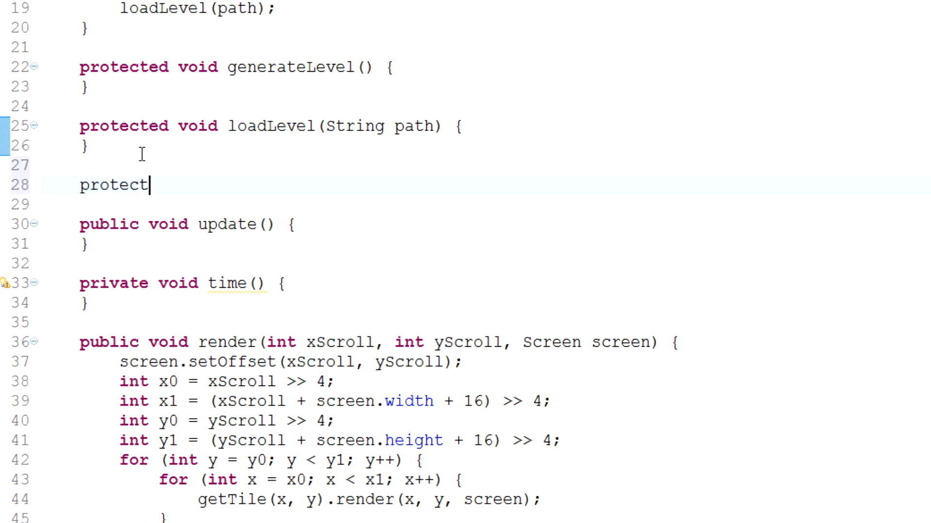
text(ed void)
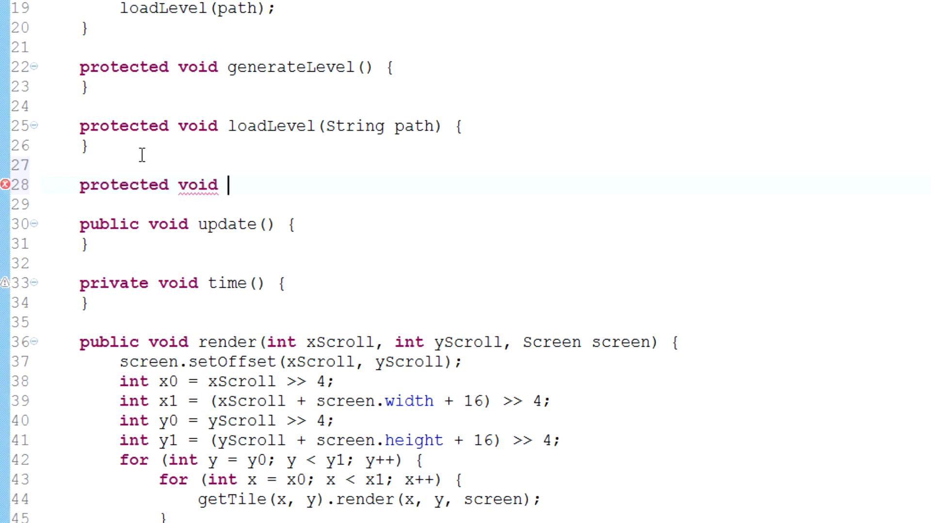
mouse_move(213, 192)
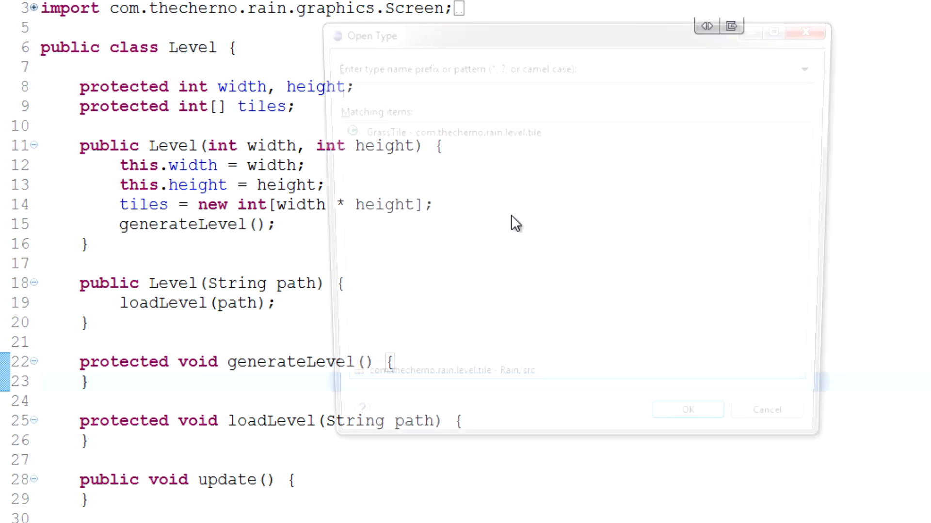
text(Random)
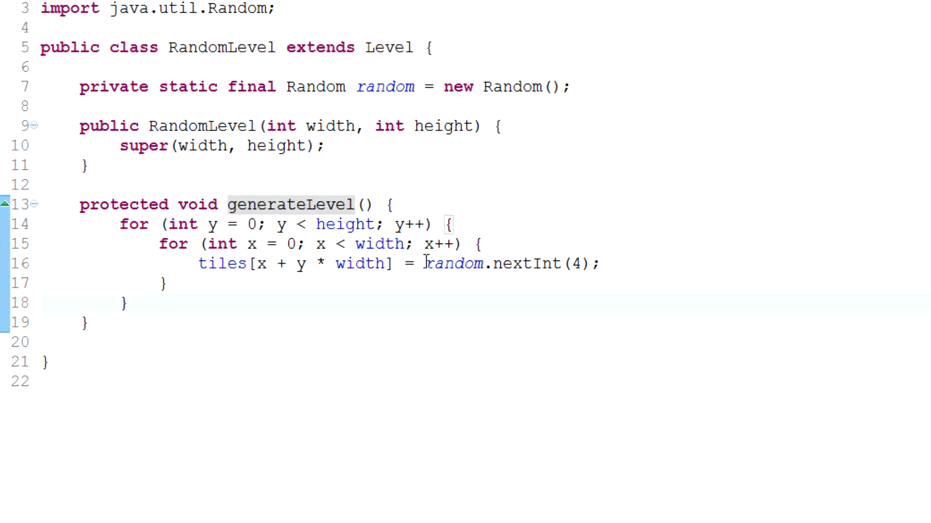
click(480, 245)
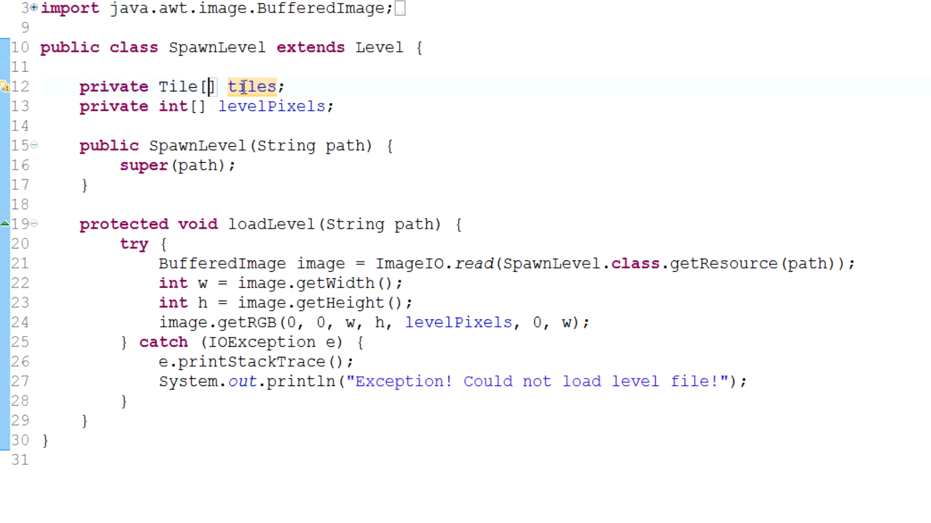
Add an empty protected void generateLevel() { } method placed after loadLevel in SpawnLevel.
double_click(187, 87)
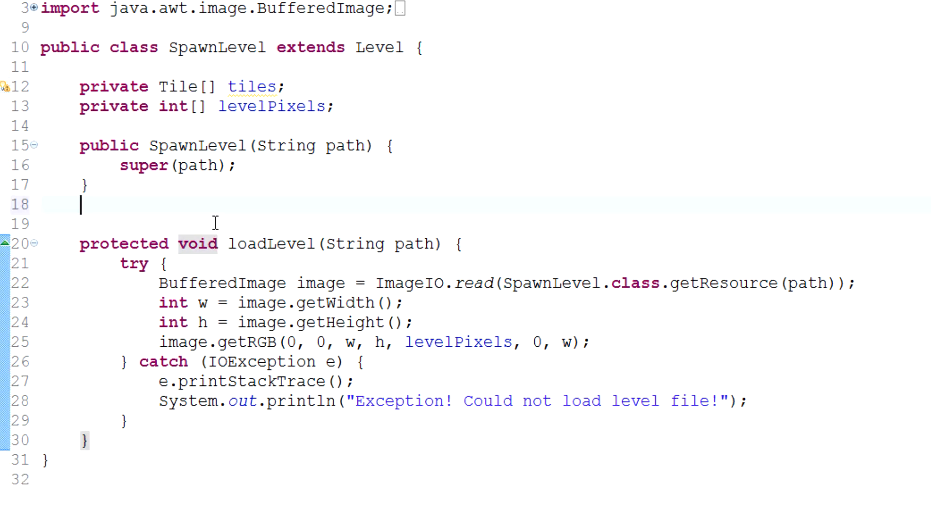
text(protected void gen)
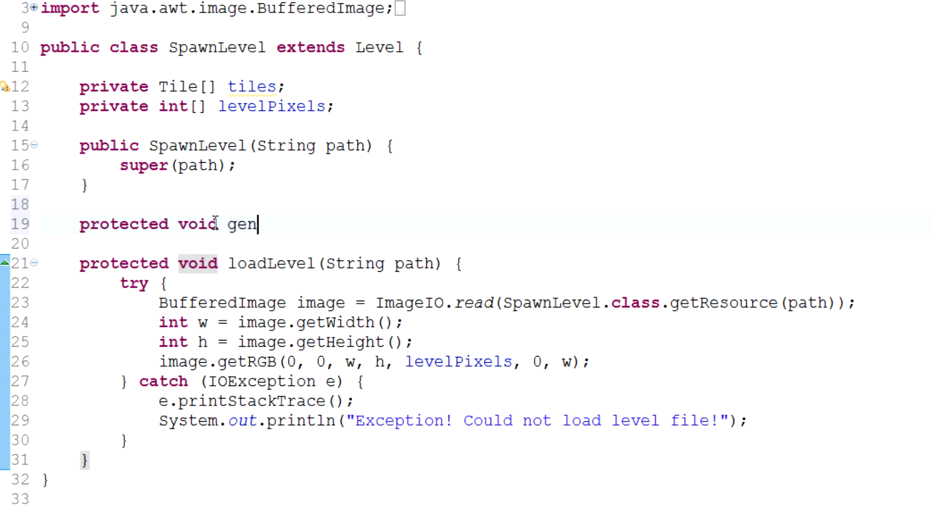
text(erateLevel)
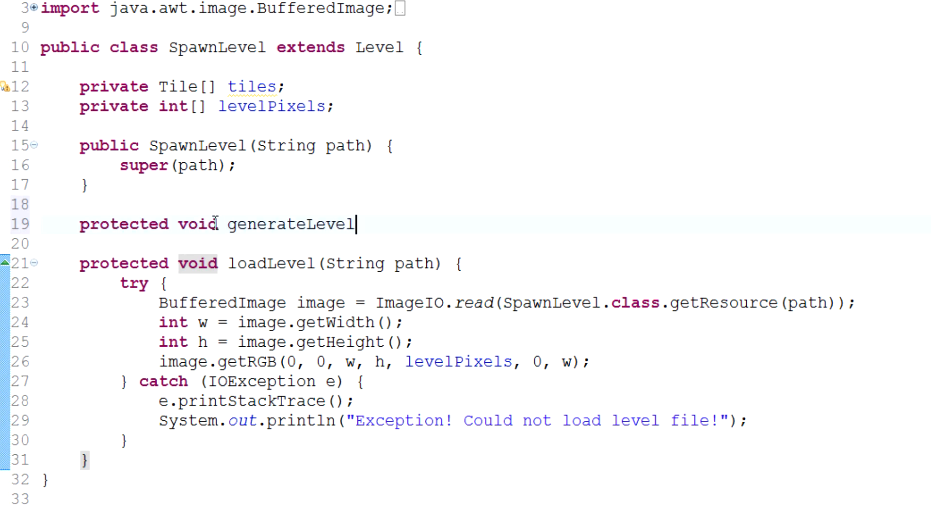
text(() {)
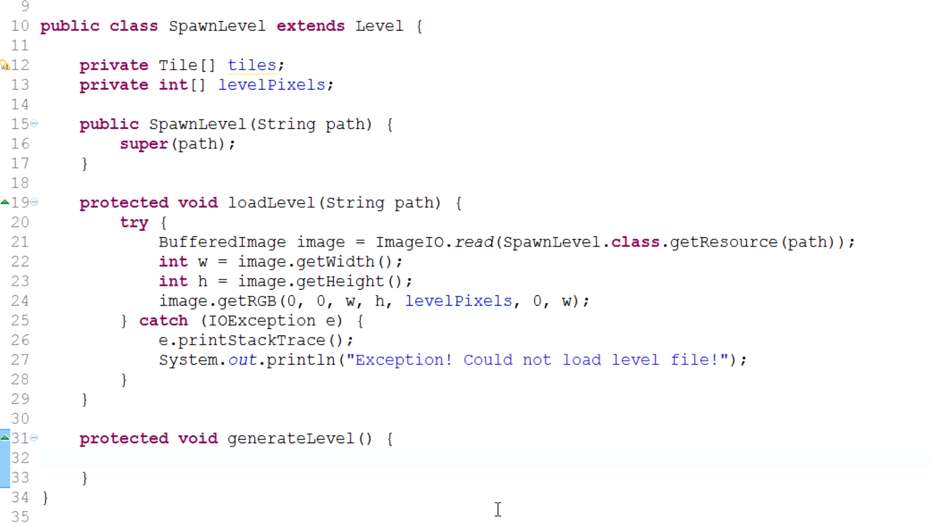
mouse_move(283, 202)
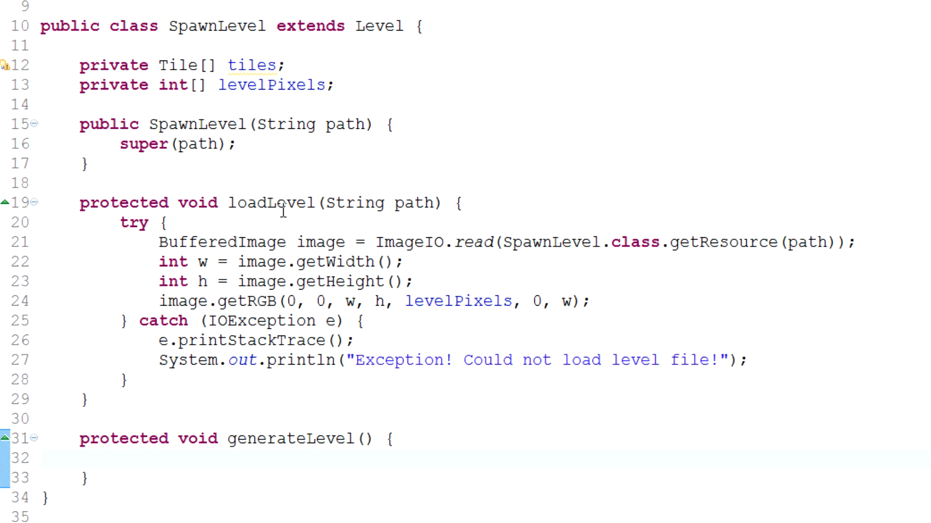
double_click(271, 85)
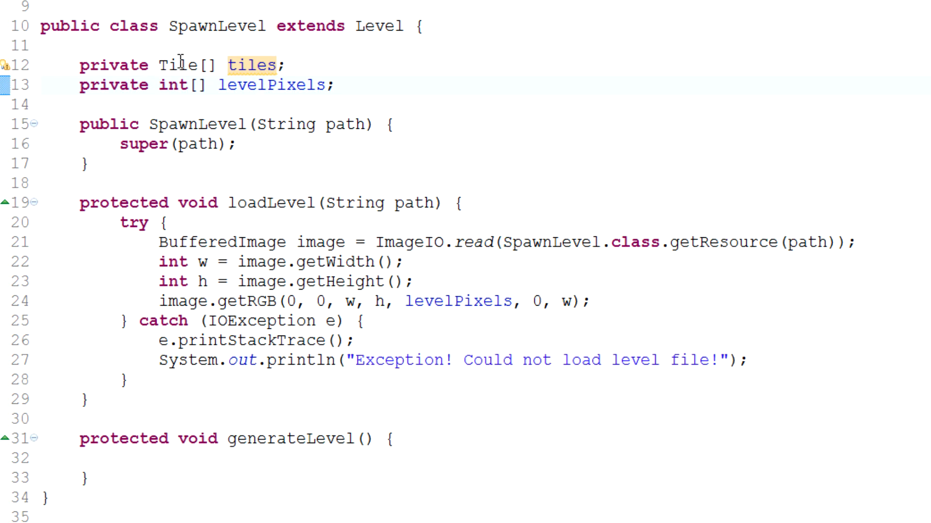
double_click(252, 65)
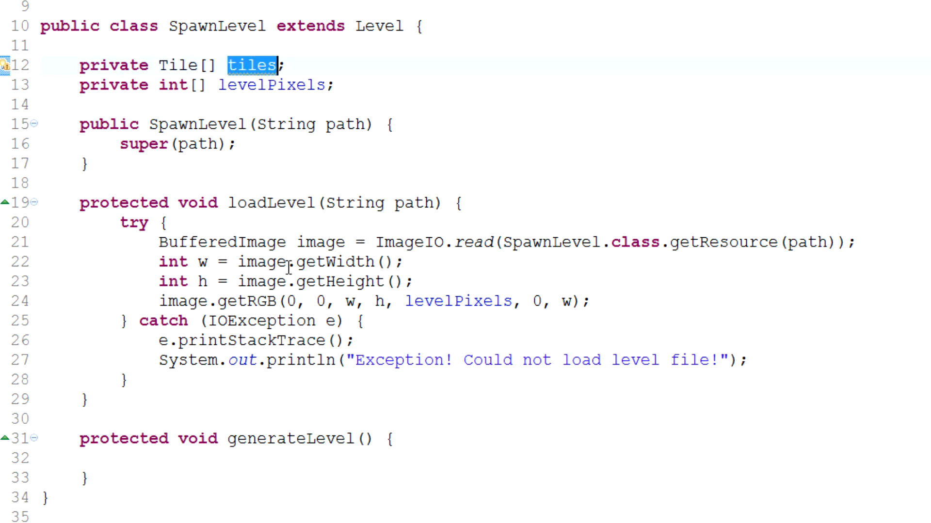